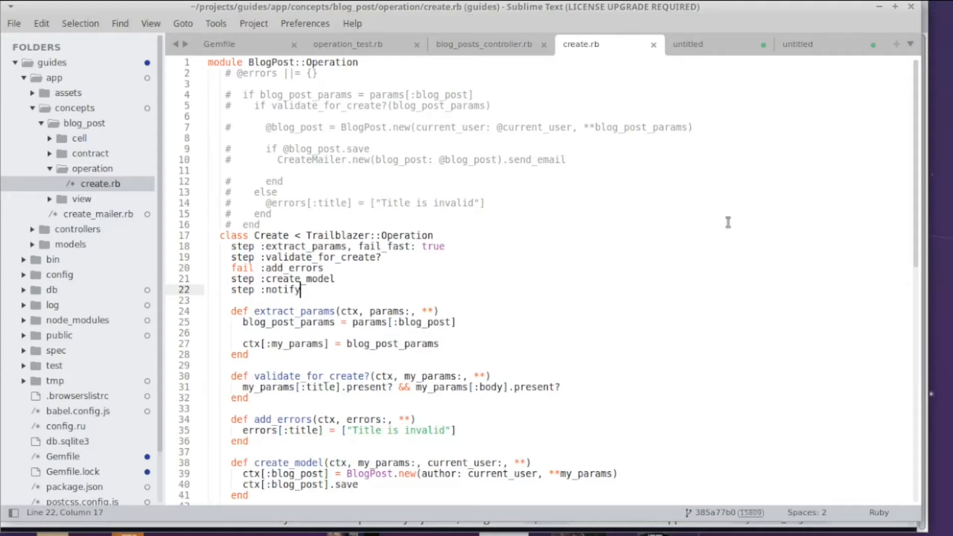
mouse_move(519, 346)
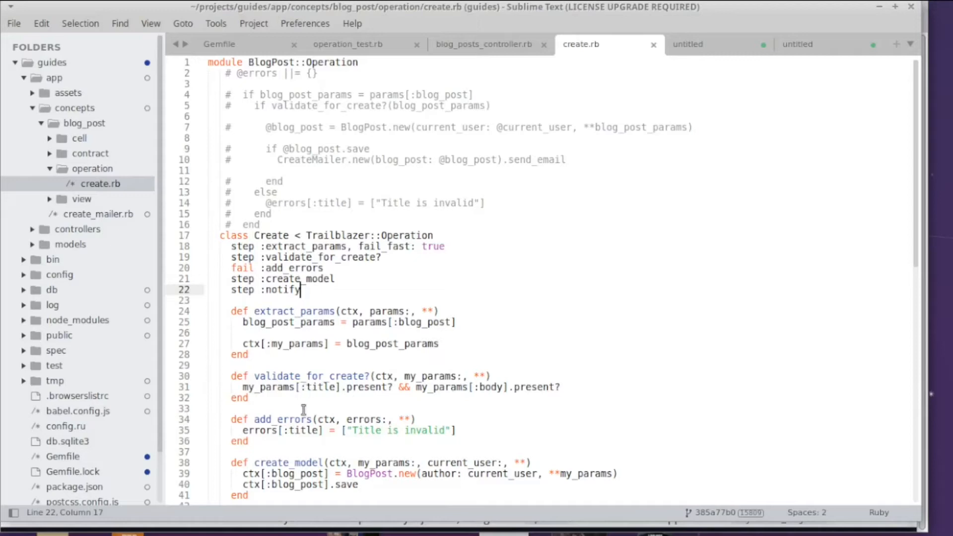
Review the title-and-body presence check in validate_for_create? and the email rule example.
click(226, 375)
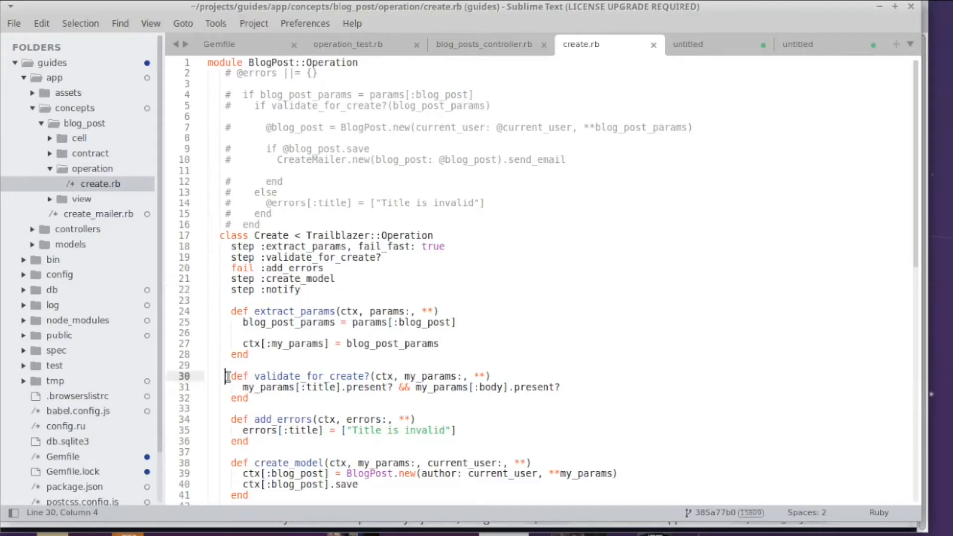
drag(226, 375, 295, 409)
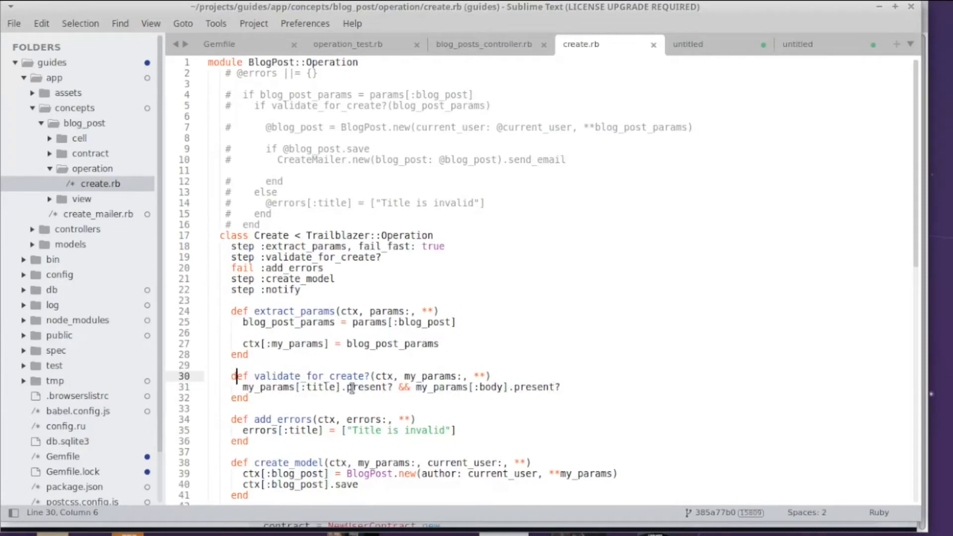
double_click(319, 388)
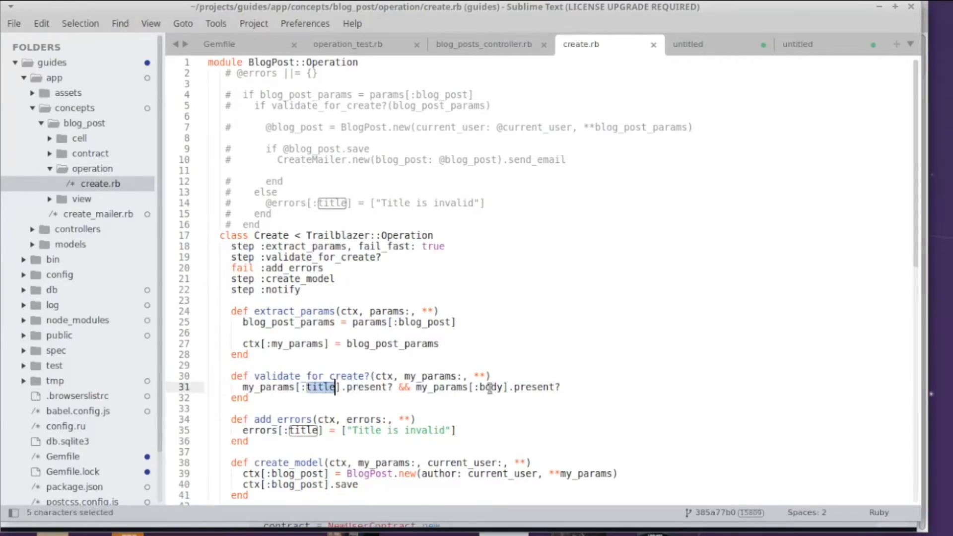
double_click(491, 387)
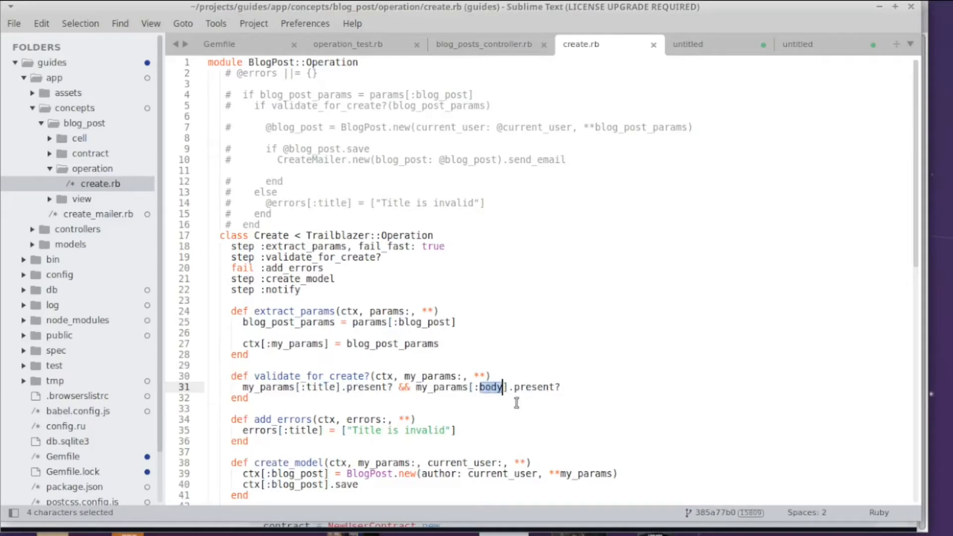
mouse_move(406, 409)
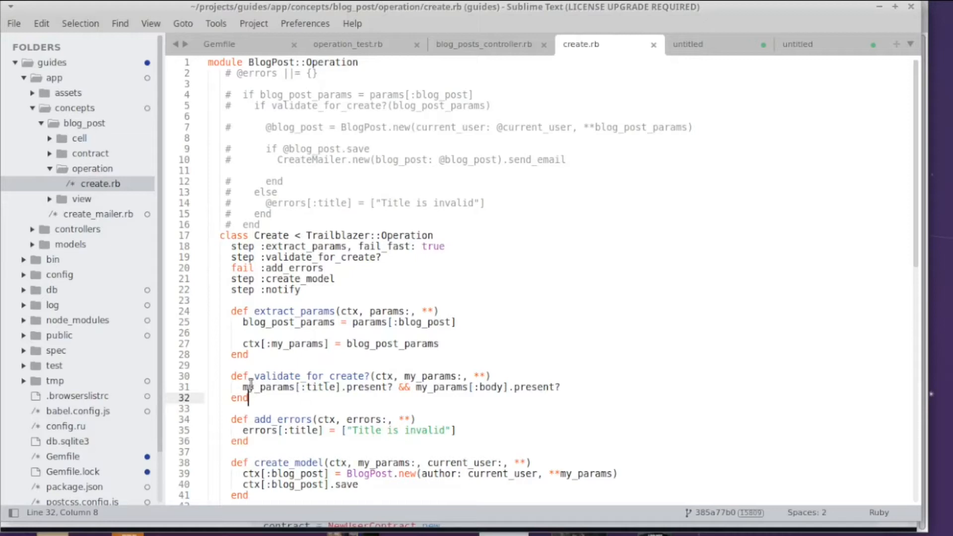
drag(242, 387, 559, 387)
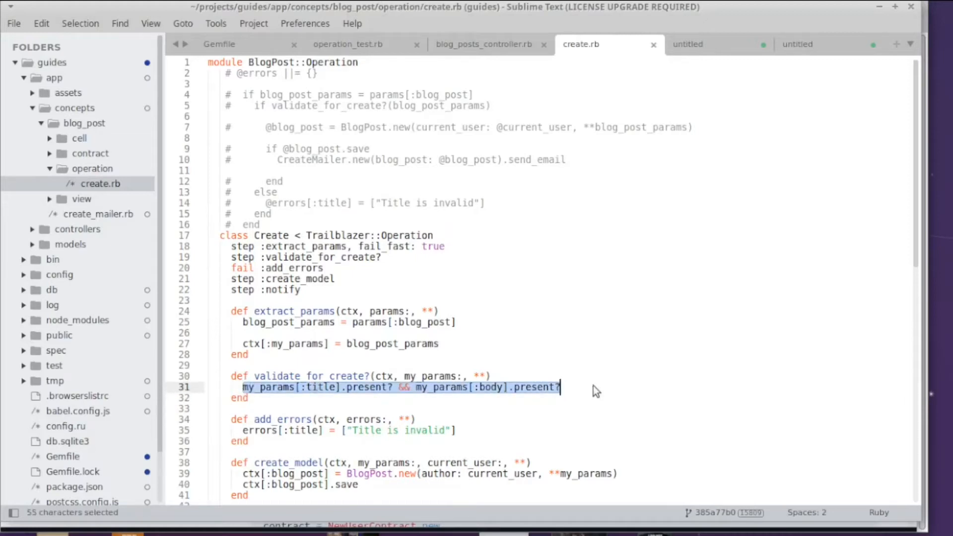
click(560, 387)
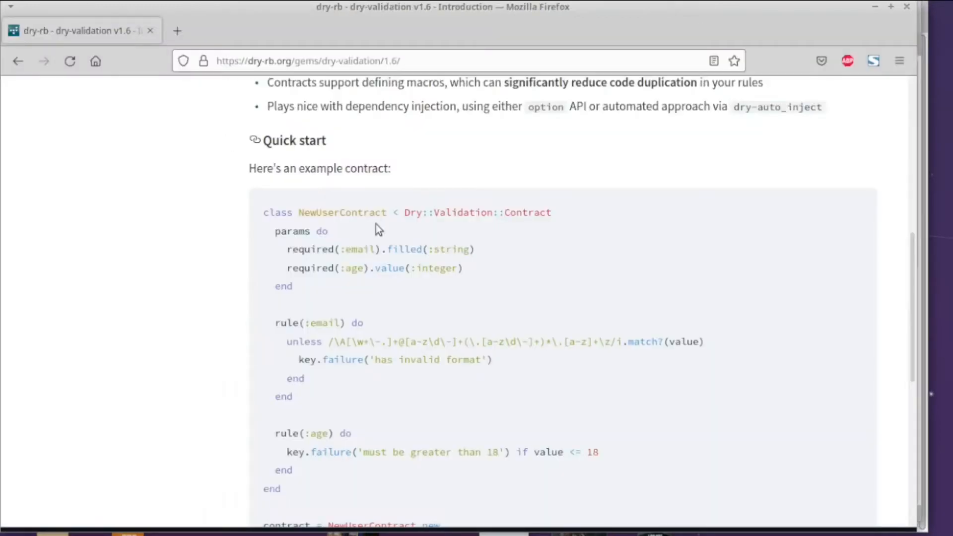
scroll(up, 3)
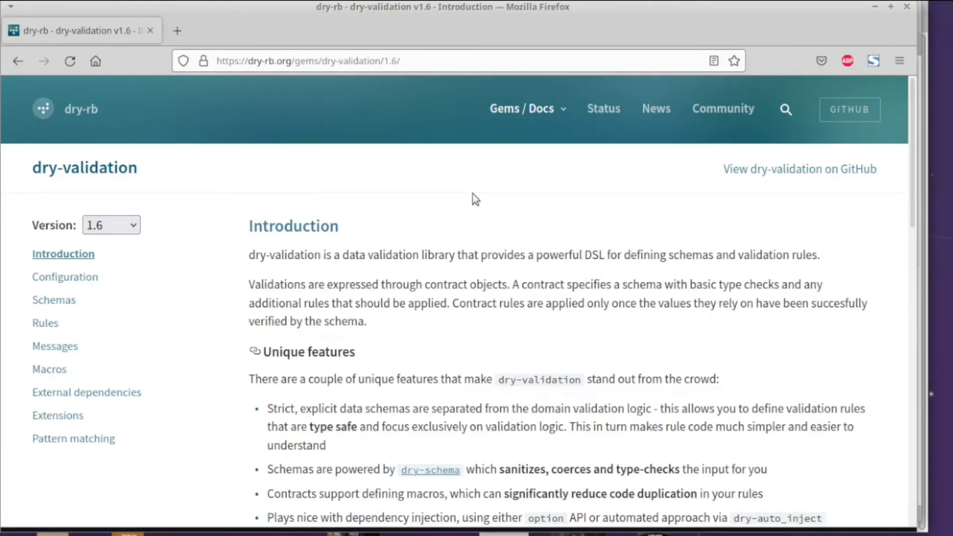
mouse_move(498, 209)
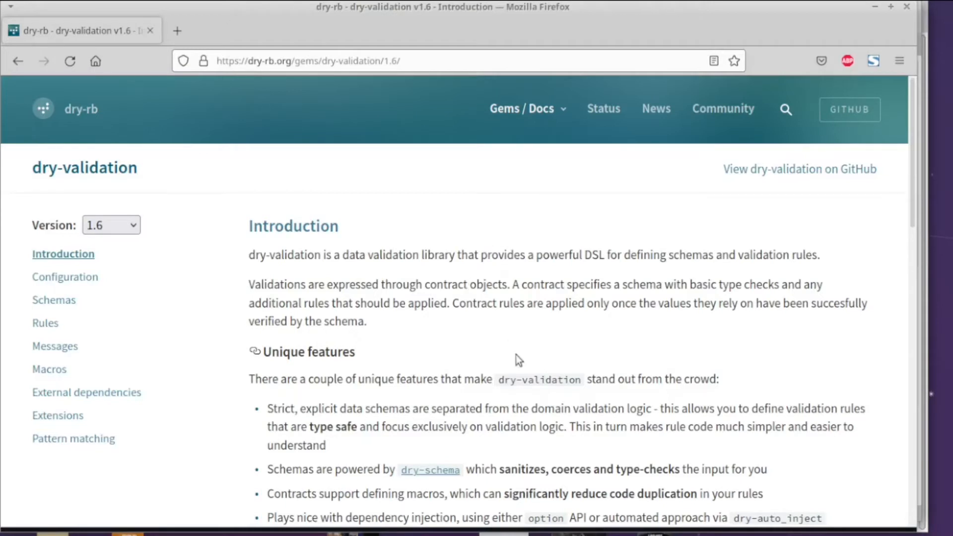
scroll(down, 3)
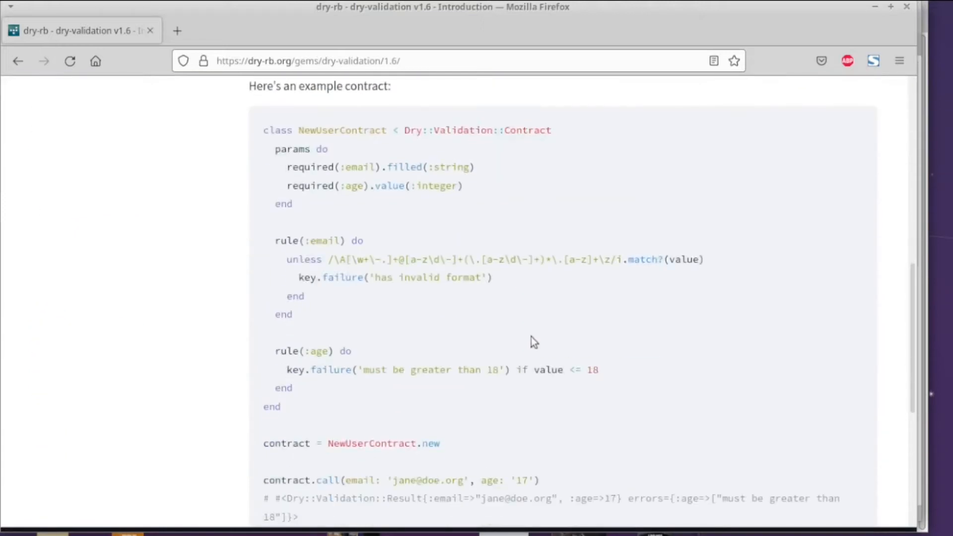
scroll(up, 3)
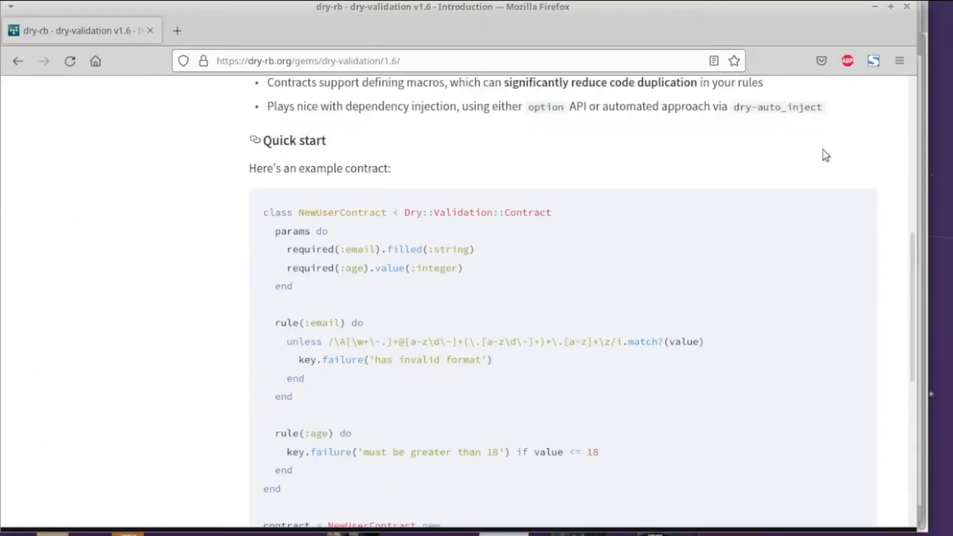
mouse_move(446, 320)
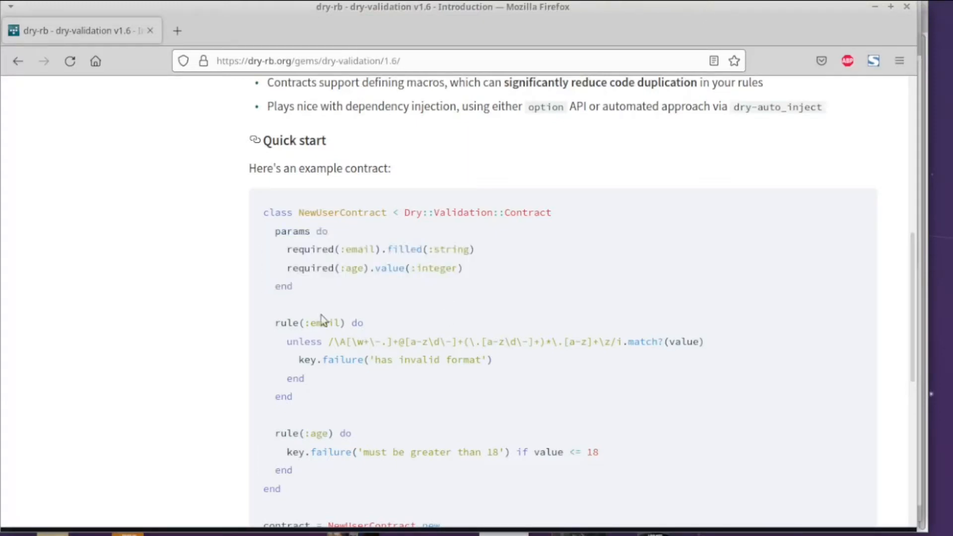
mouse_move(288, 252)
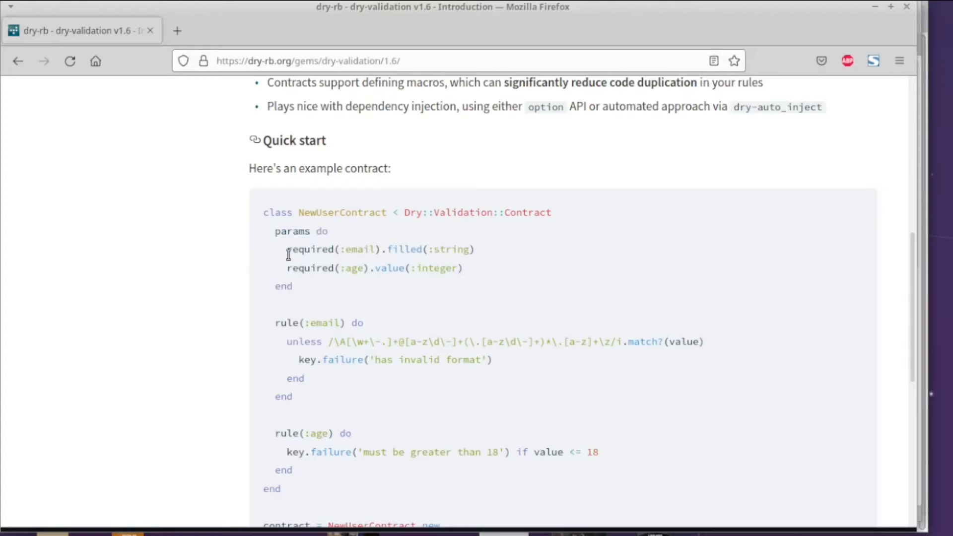
mouse_move(510, 268)
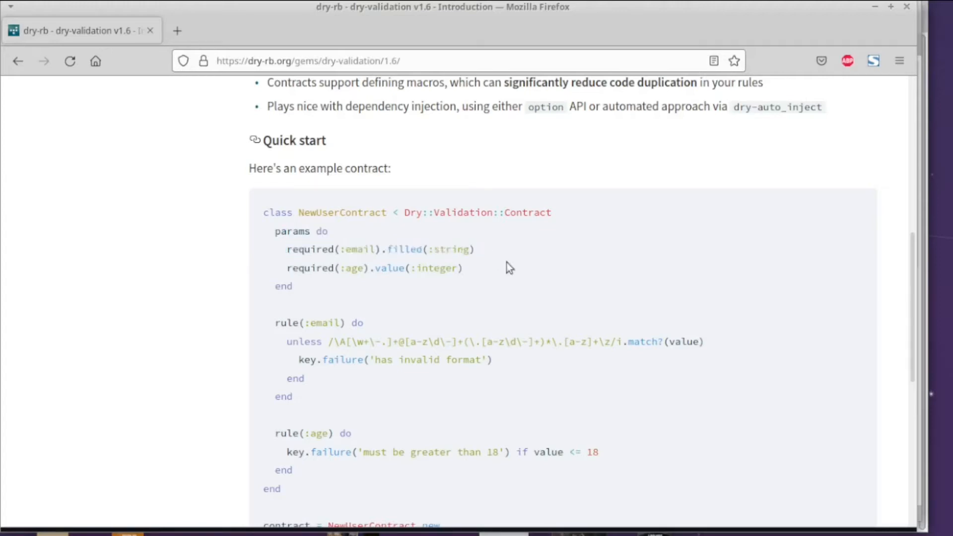
mouse_move(424, 355)
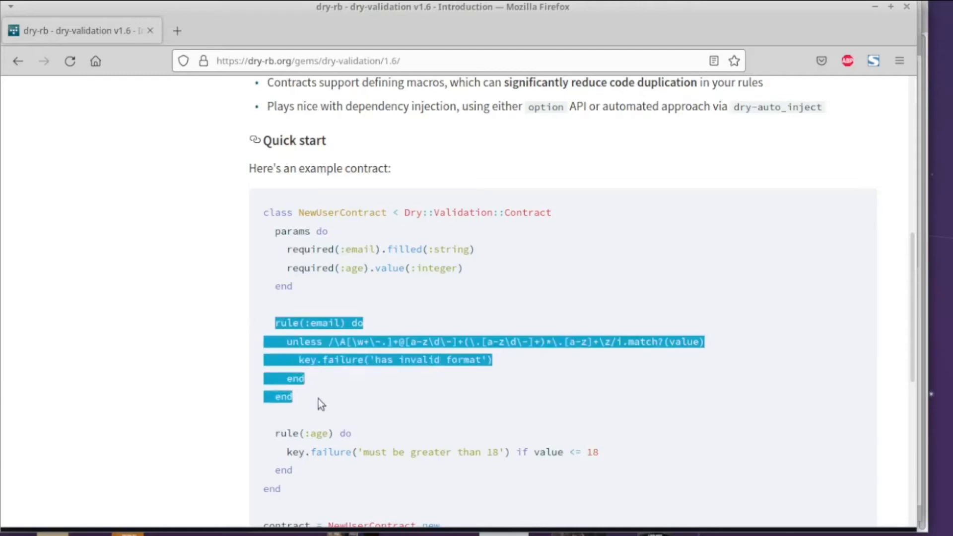
click(885, 194)
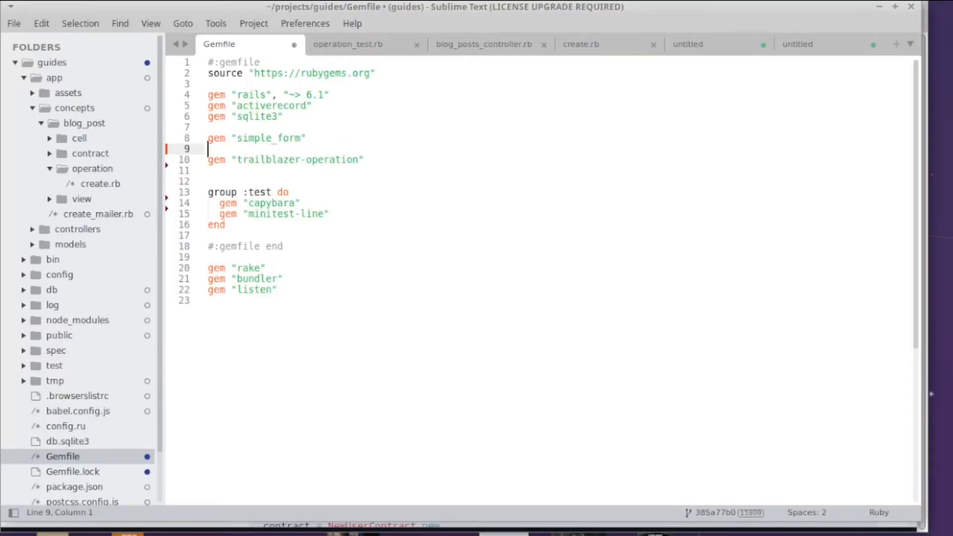
Add gem "dry-validation" below simple_form in the Gemfile and save it.
text(gem "dry-validation")
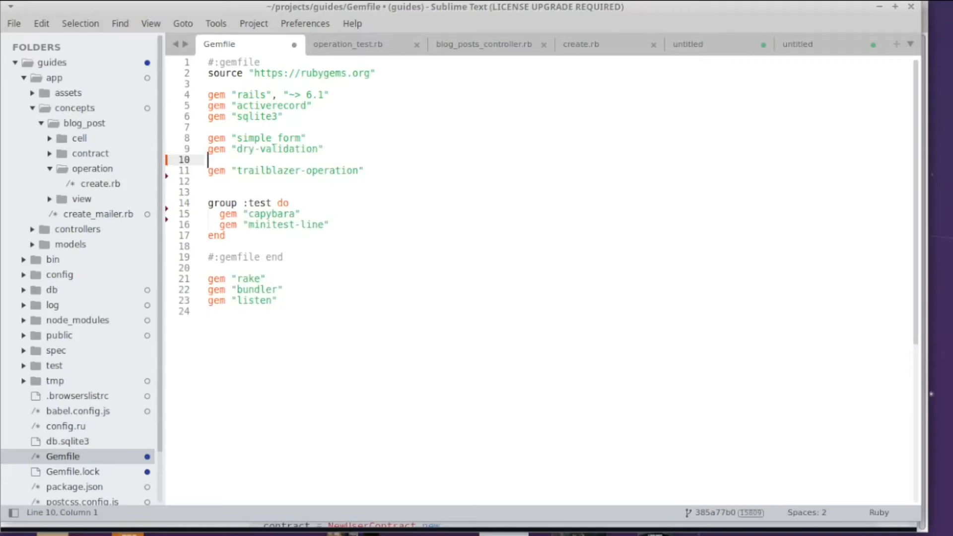
key(Backspace)
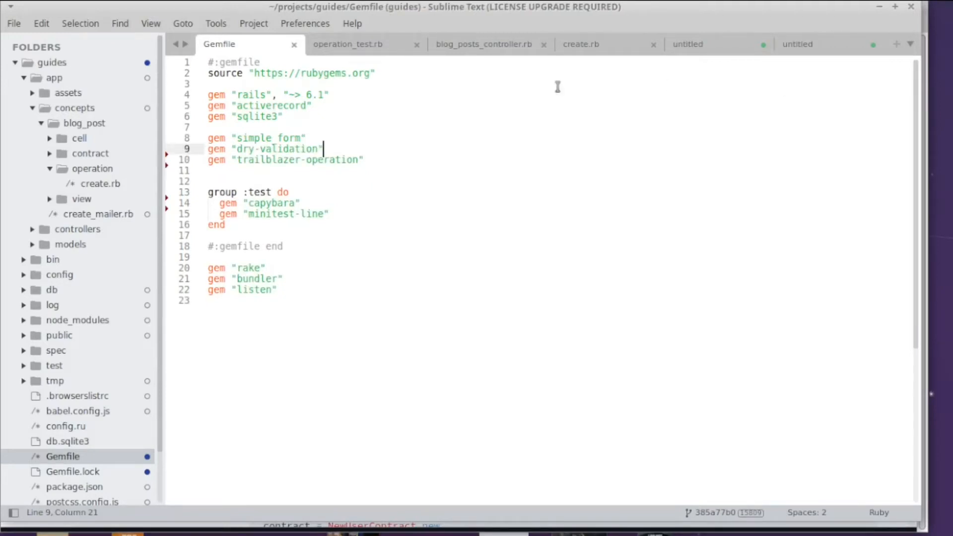
mouse_move(585, 63)
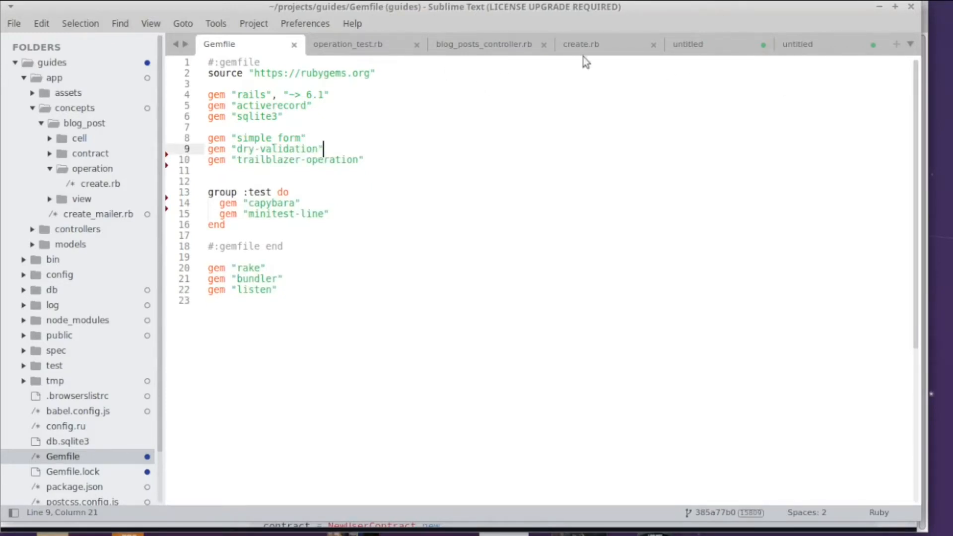
click(579, 44)
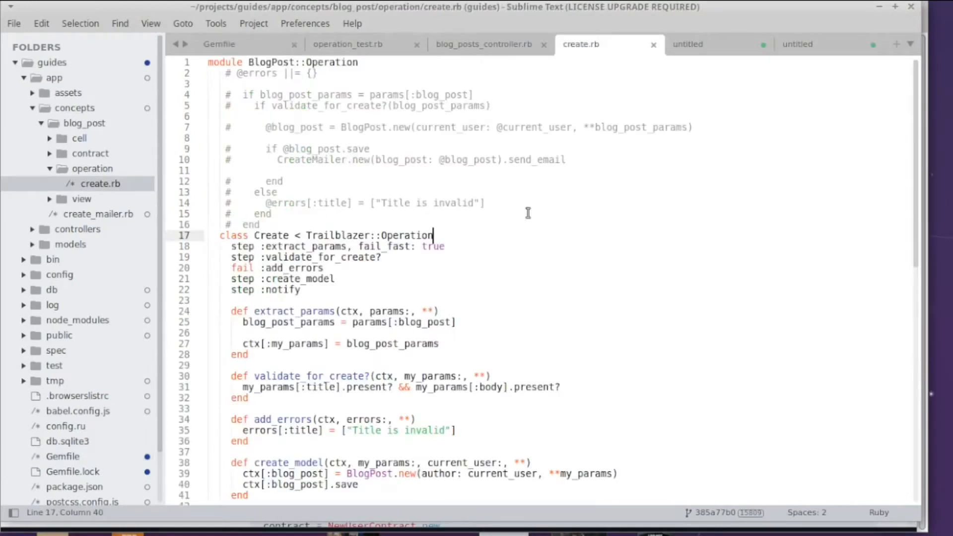
Add class Validation < Dry::Validation::Contract requiring filled title and body inside Create.
text(cl)
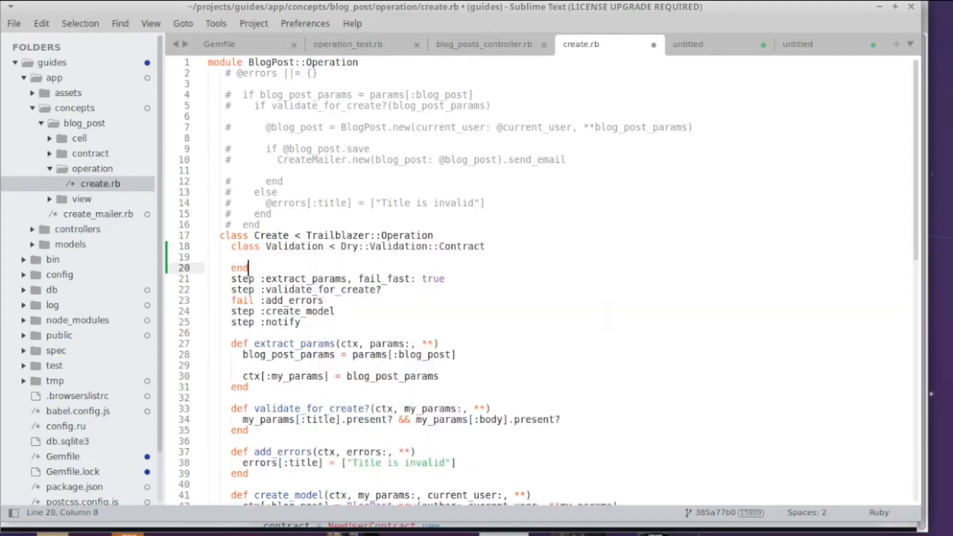
key(Return)
text(params do)
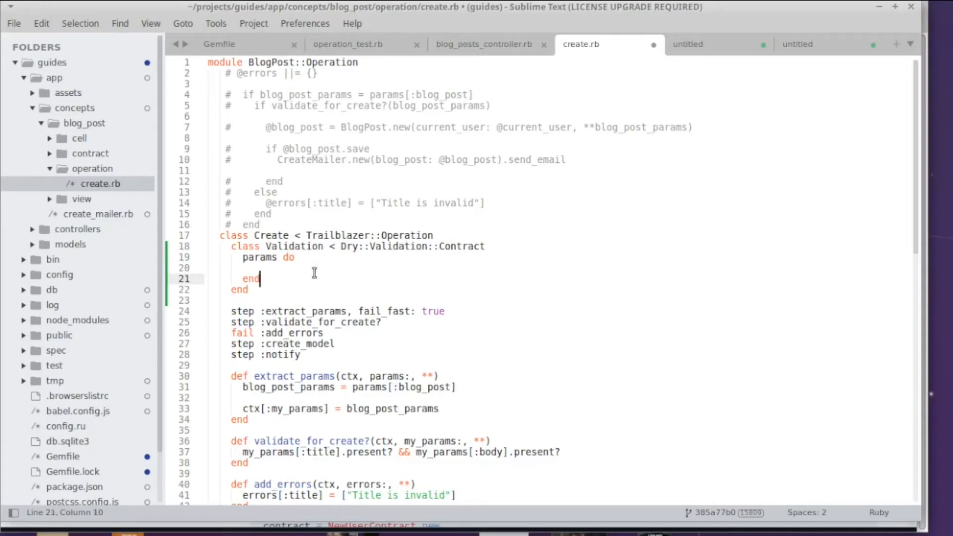
mouse_move(315, 273)
text(required(:title).filled)
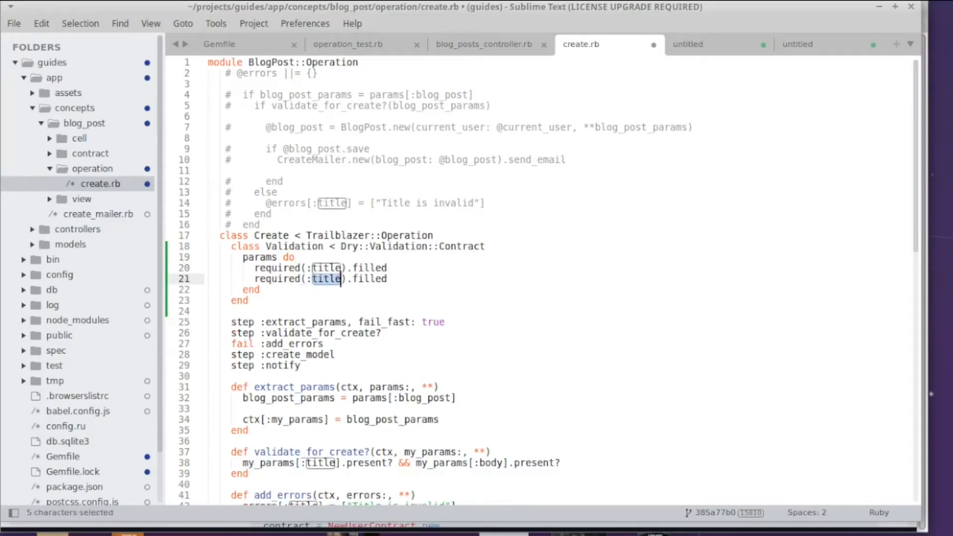
text(body)
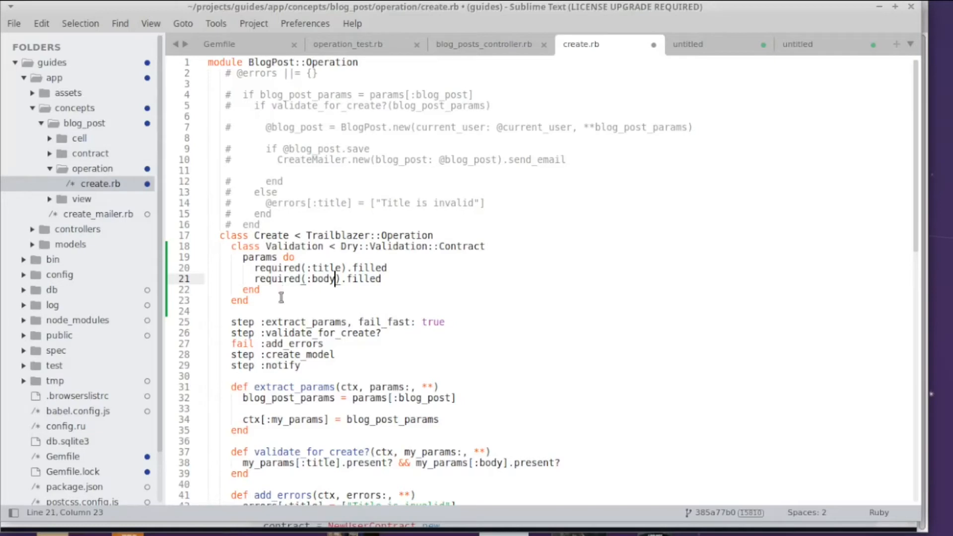
mouse_move(401, 247)
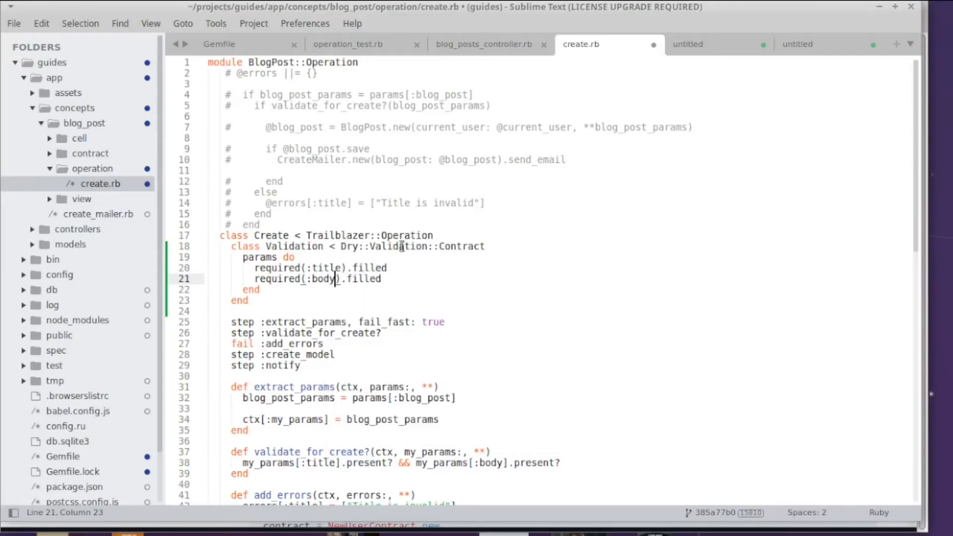
double_click(293, 246)
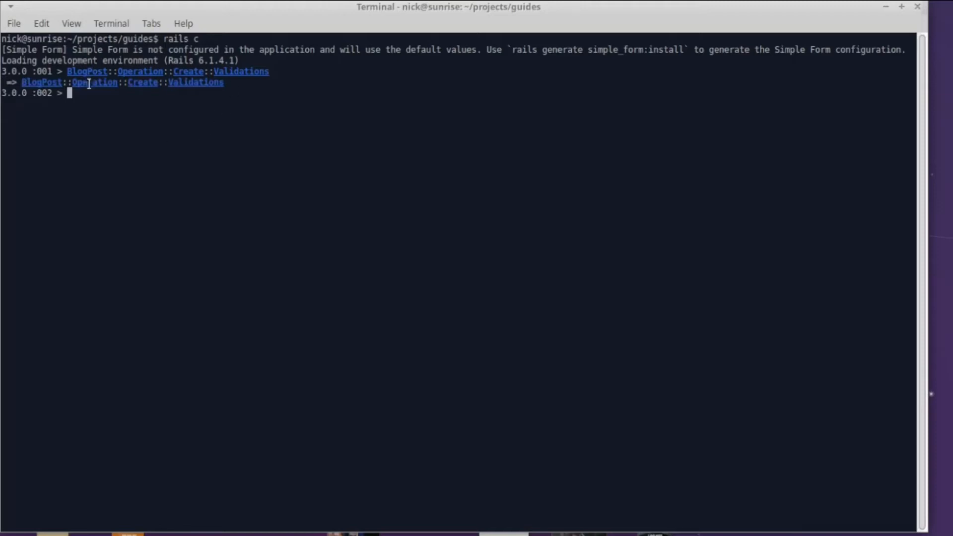
mouse_move(273, 90)
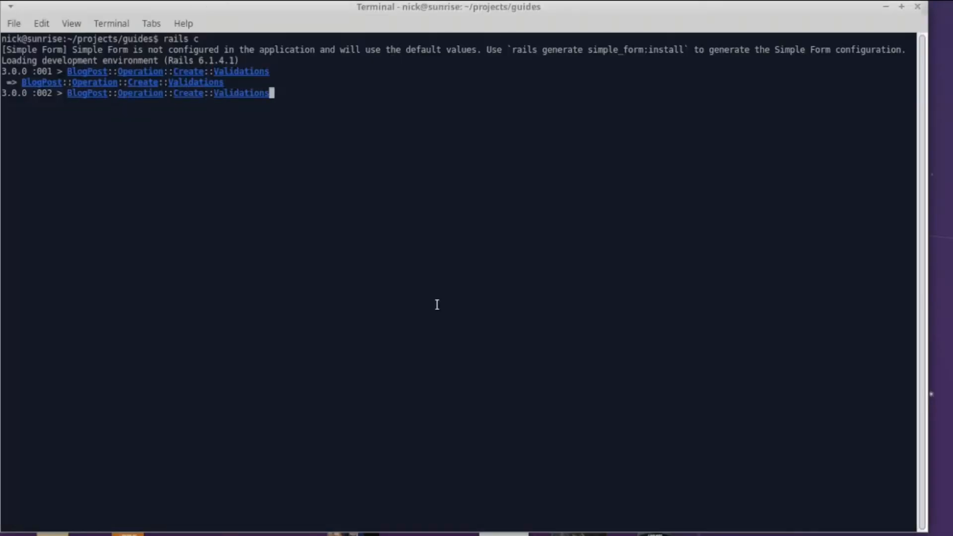
In the Rails console, type Validations.new.call with an empty title hash argument.
text(.new.)
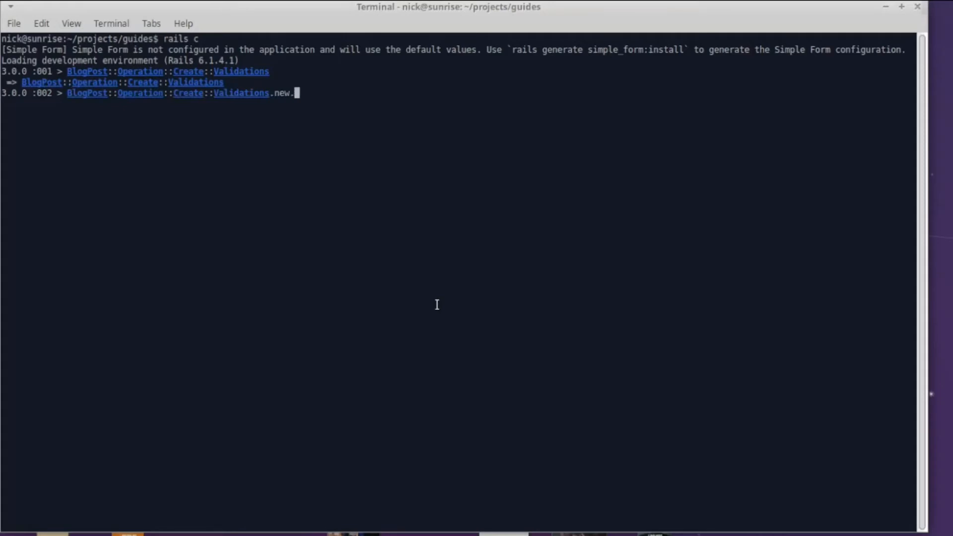
text(call)
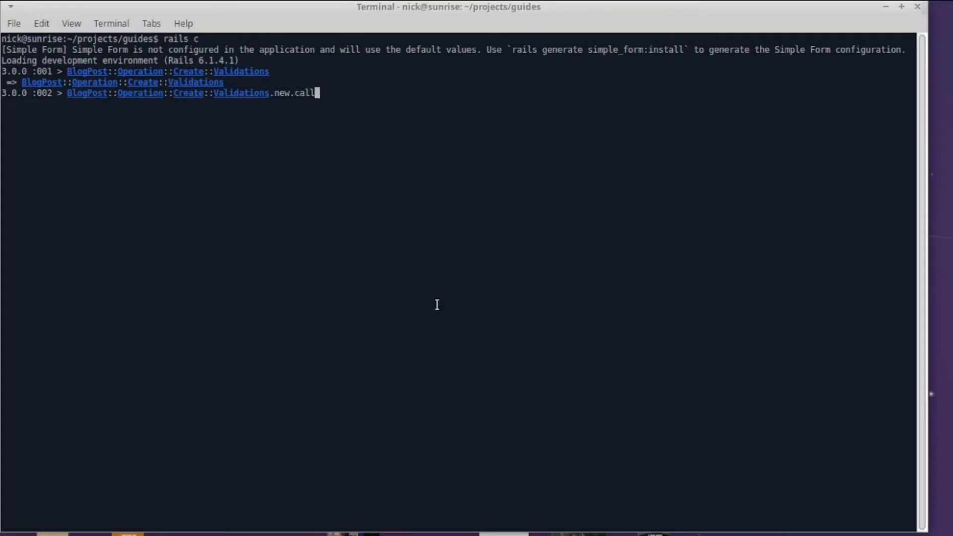
text(("title": ""))
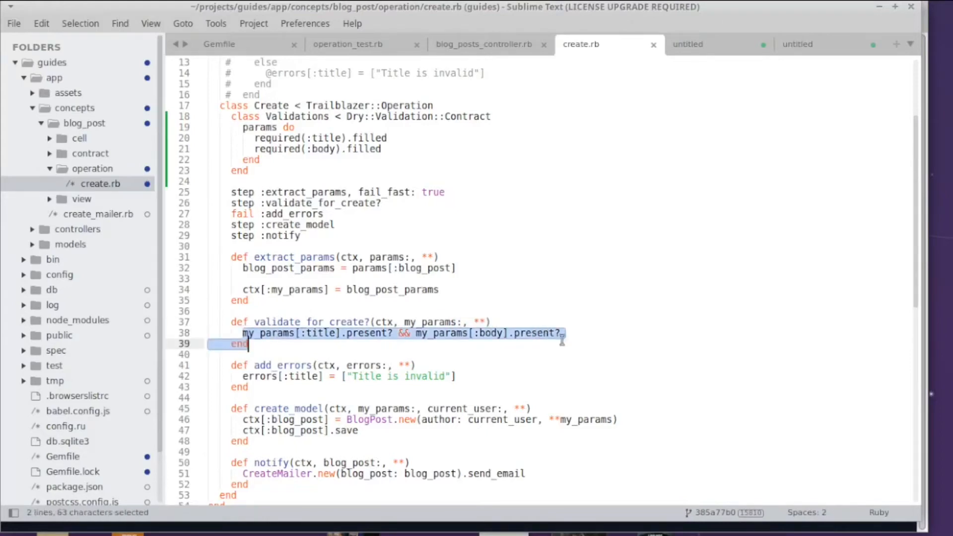
Make validate_for_create? assign result = Validations.new.call(my_params).
text(result = Validations.new.call(my_params))
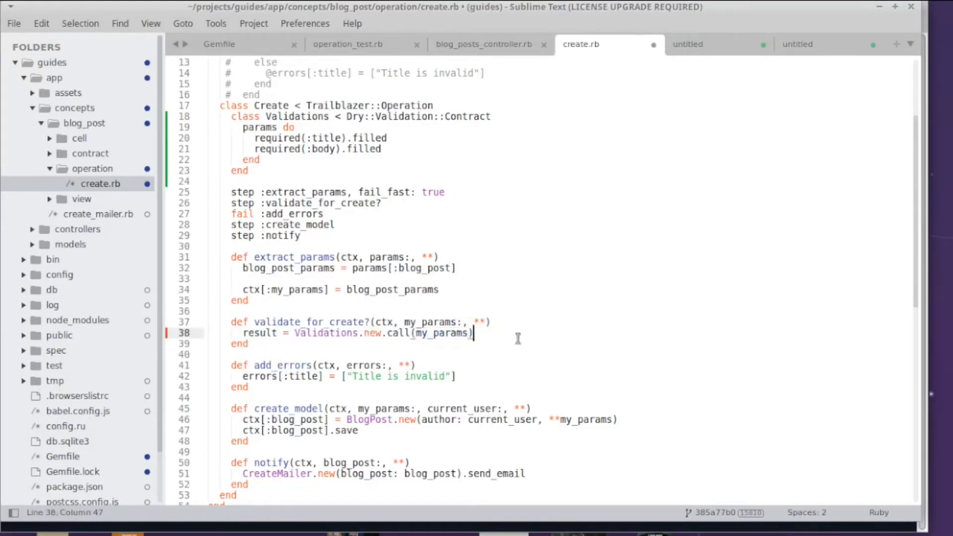
mouse_move(256, 340)
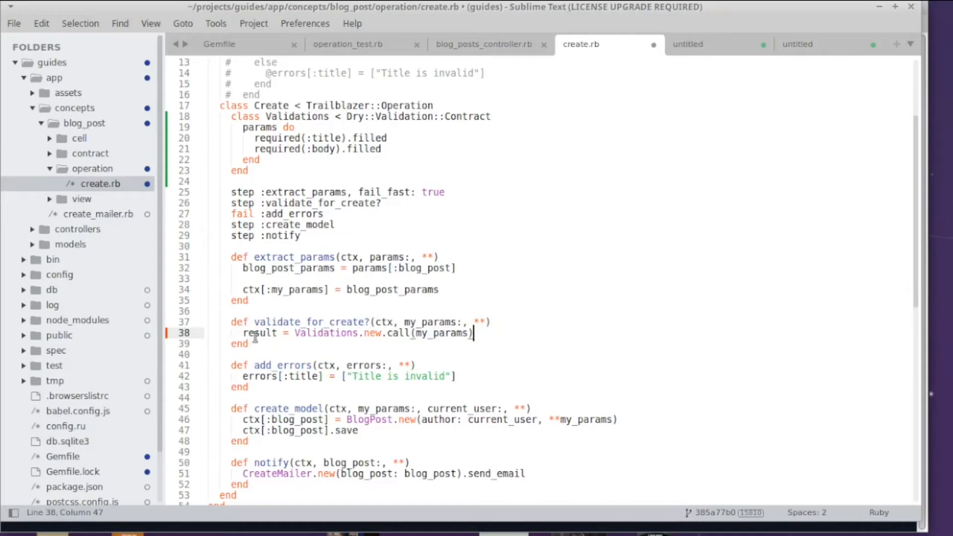
double_click(260, 333)
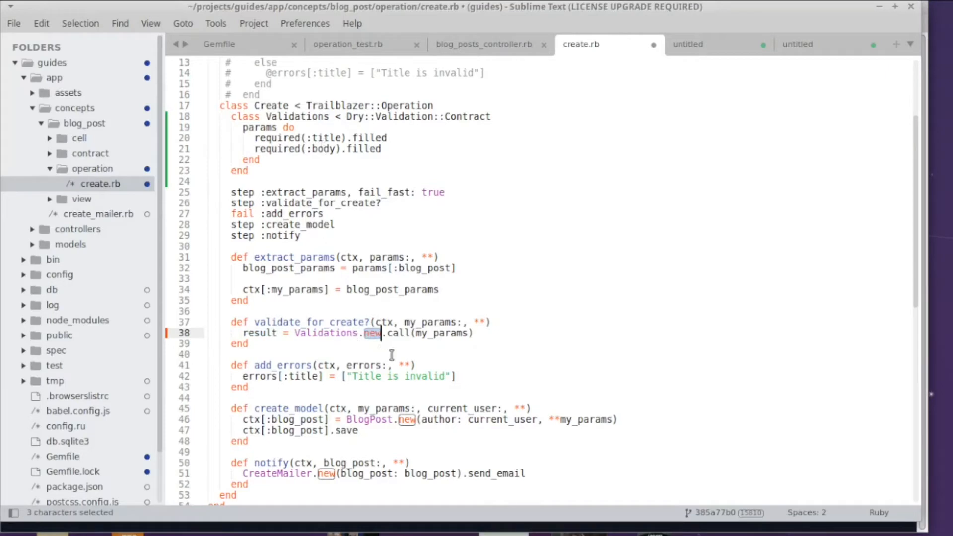
double_click(398, 332)
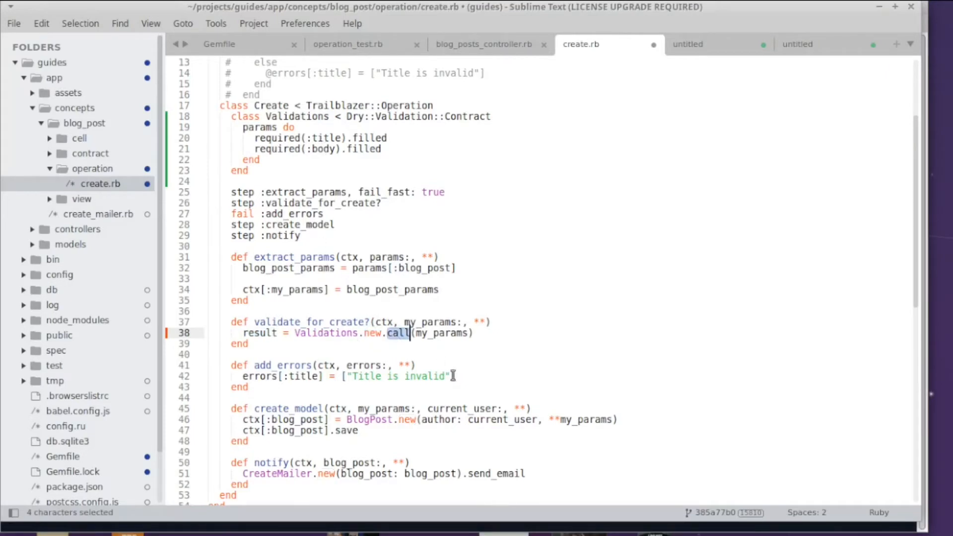
mouse_move(444, 357)
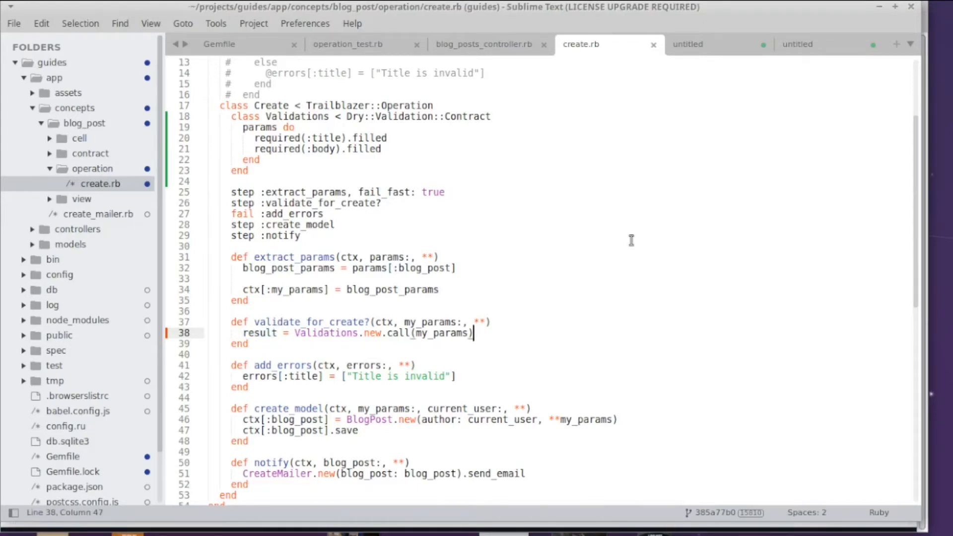
Store result.errors in ctx[:errors] and return result.success? from the method.
text(ctx[:errors] = result.errors)
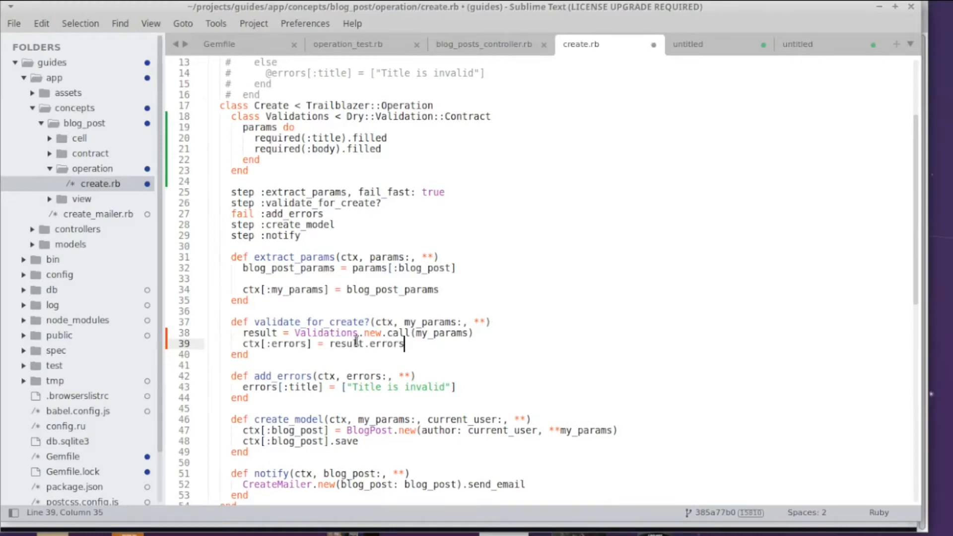
double_click(386, 343)
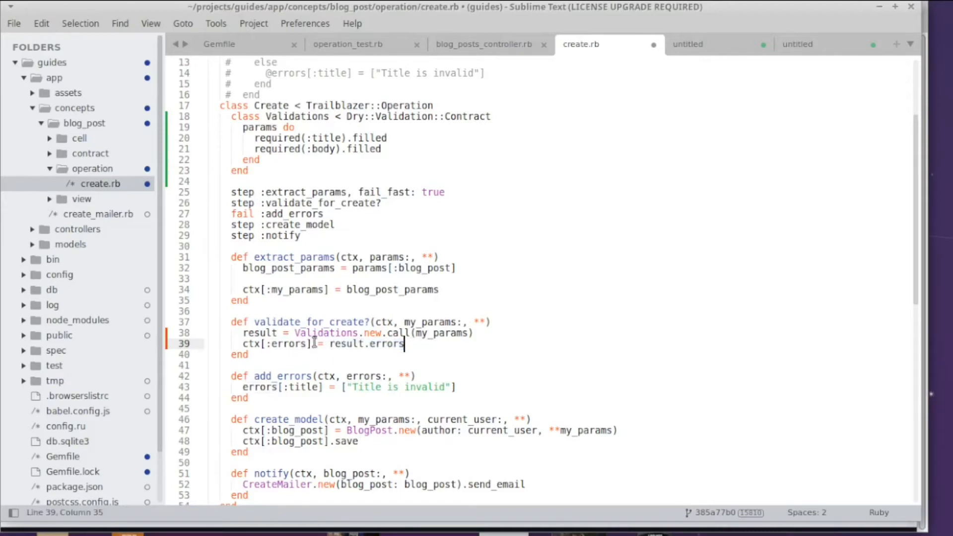
double_click(289, 344)
text(r)
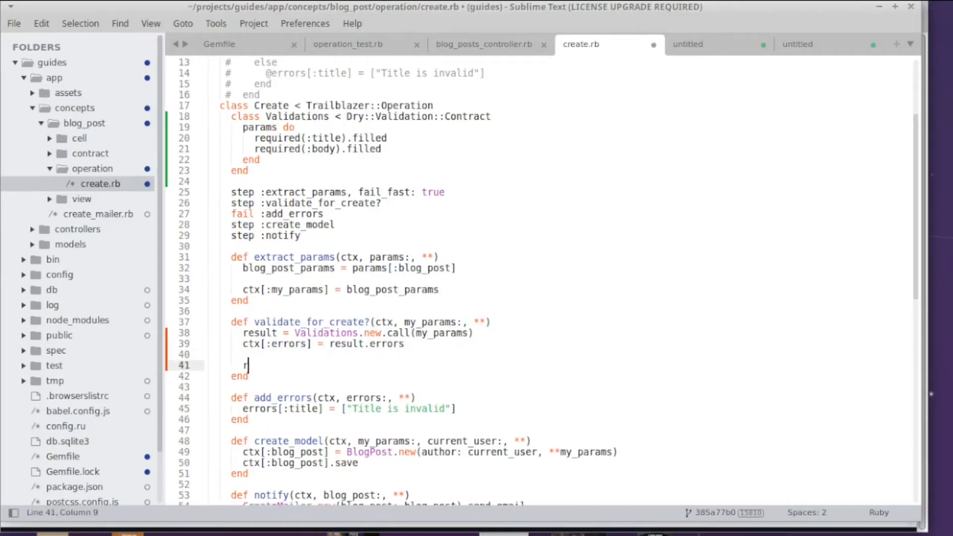
text(esult.)
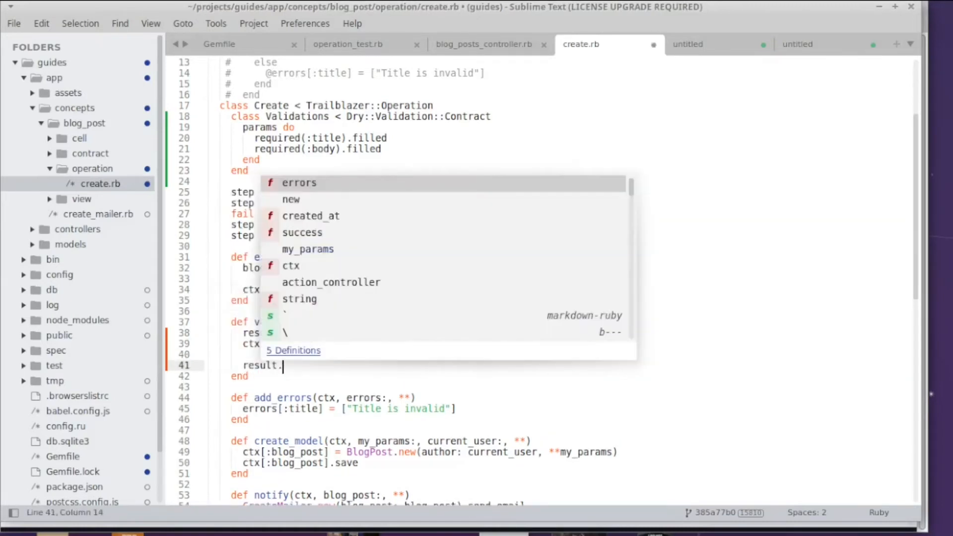
text(success?)
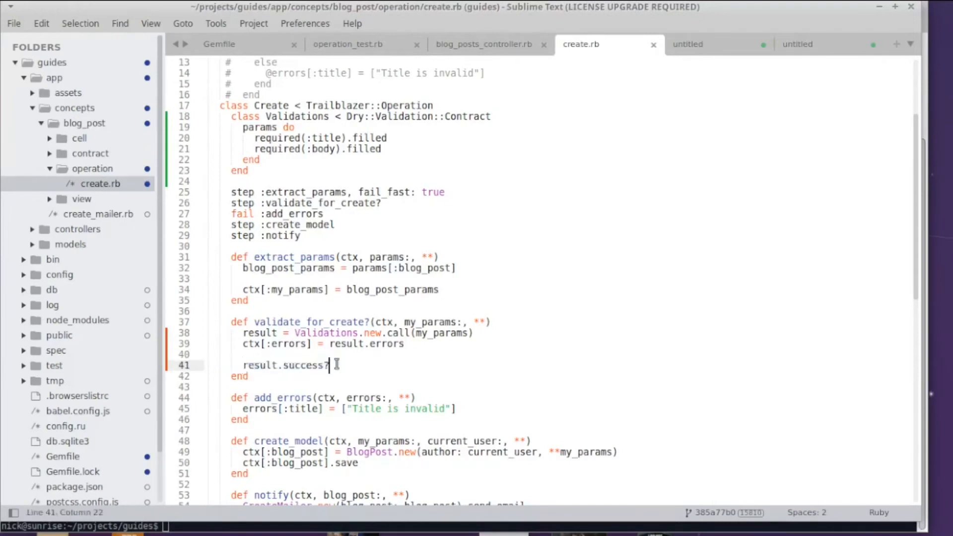
mouse_move(362, 356)
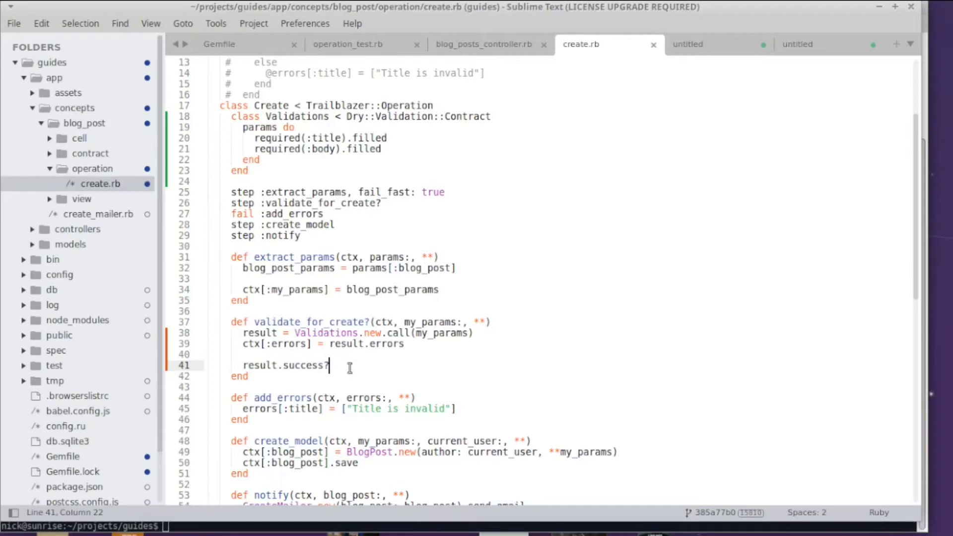
mouse_move(765, 278)
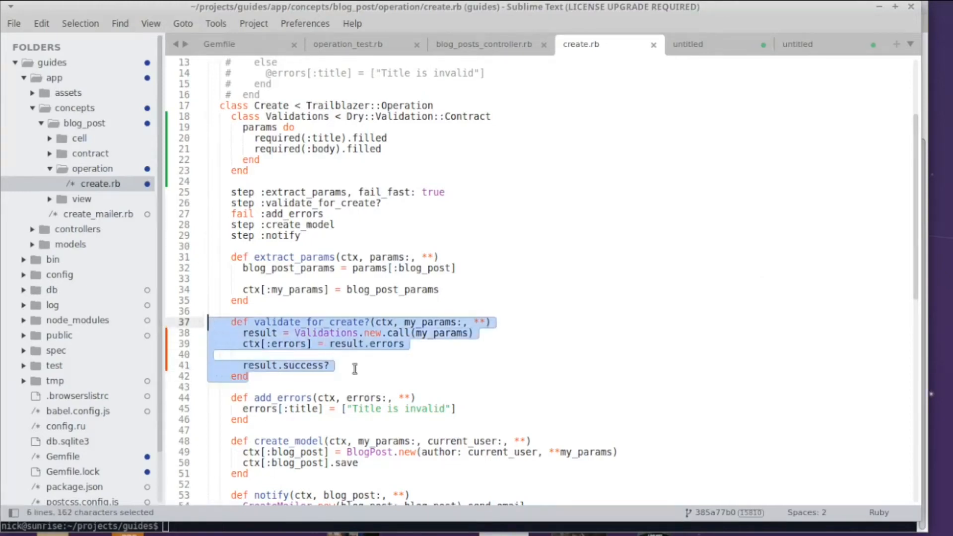
click(330, 365)
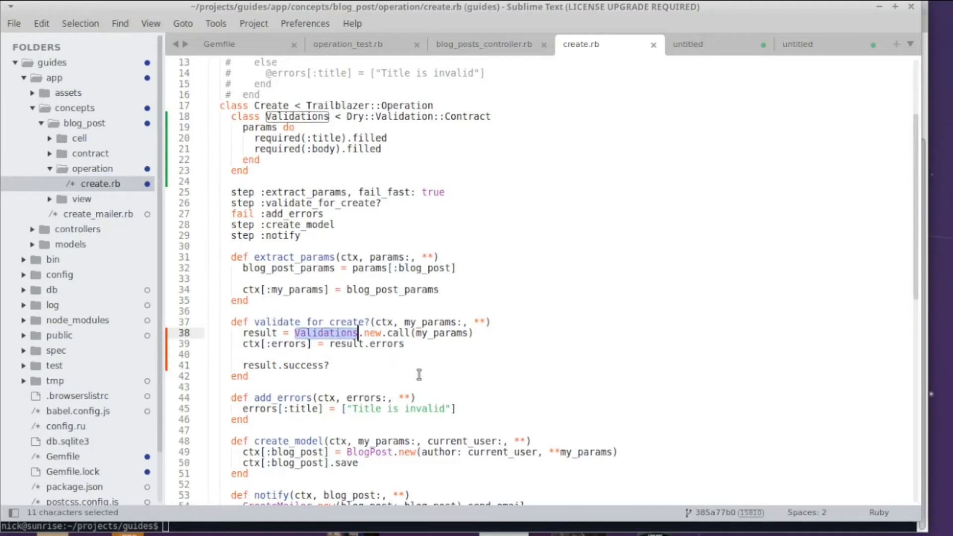
mouse_move(420, 371)
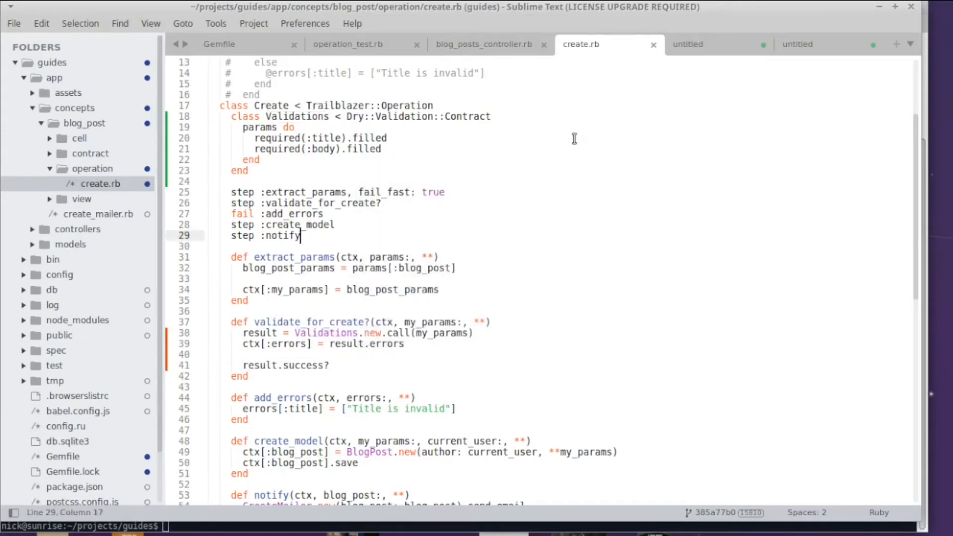
mouse_move(500, 160)
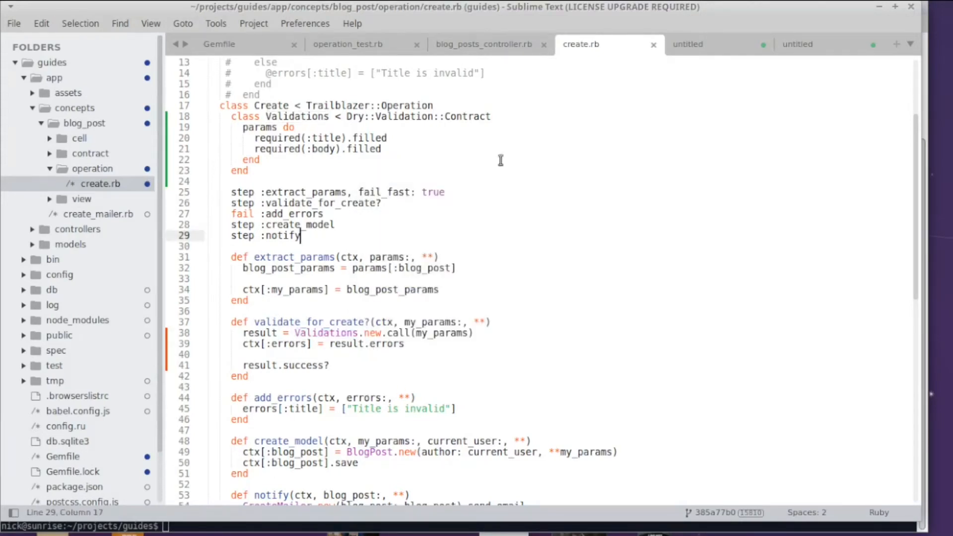
Remove the fail :add_errors step and delete the add_errors method.
click(324, 213)
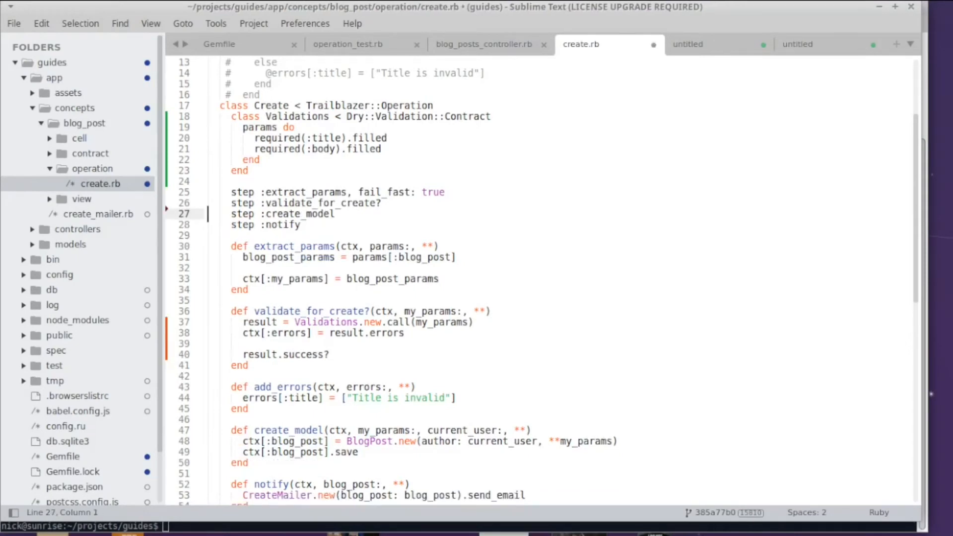
mouse_move(297, 371)
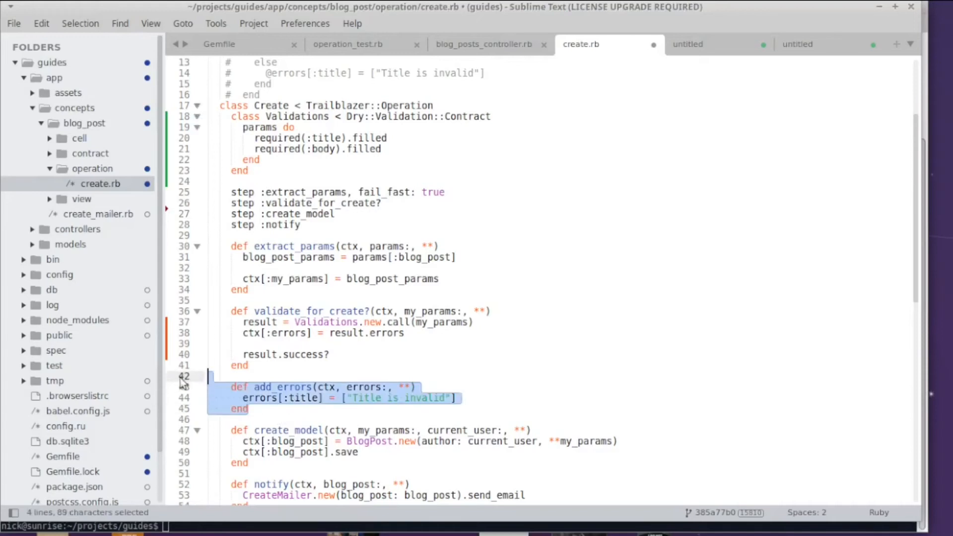
key(Delete)
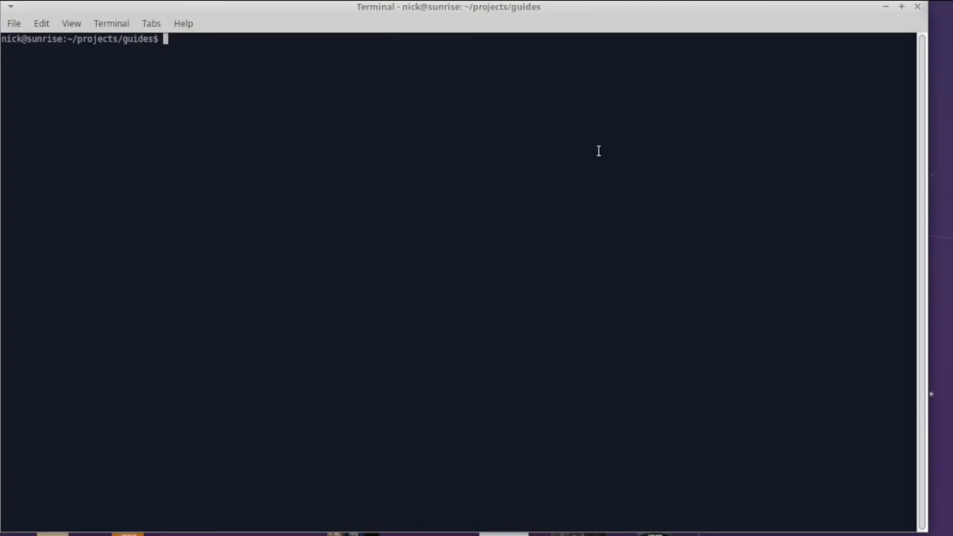
Run rails t test/concepts/blog_post/operation_test.rb in the terminal.
text(t test/concepts/blog_post/operation_test.rb)
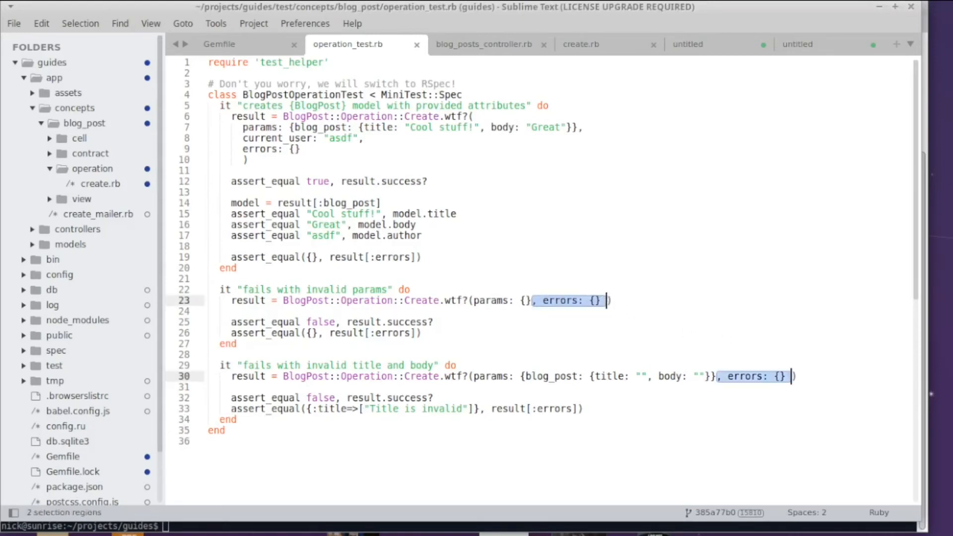
Drop errors: {} from both failure test calls and compare result[:errors].to_h.
key(Delete)
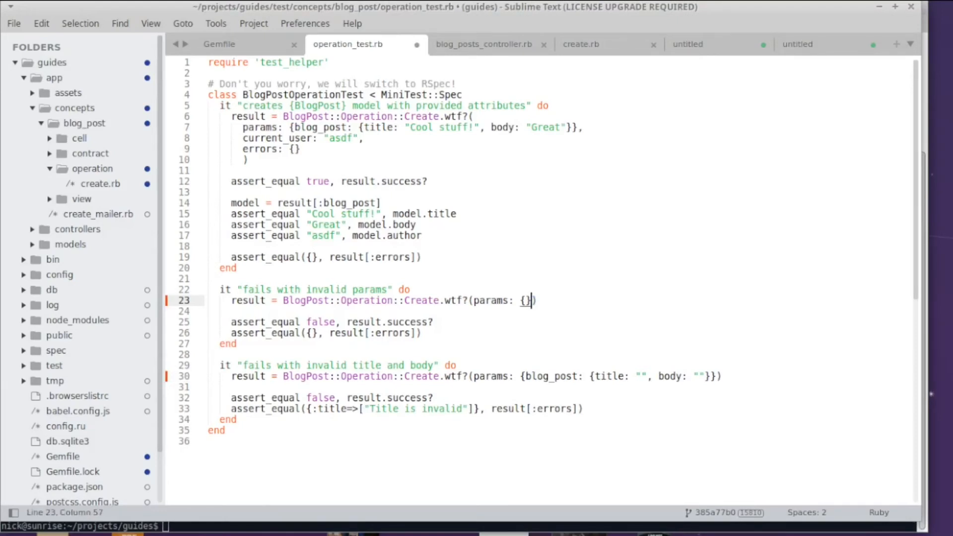
mouse_move(433, 316)
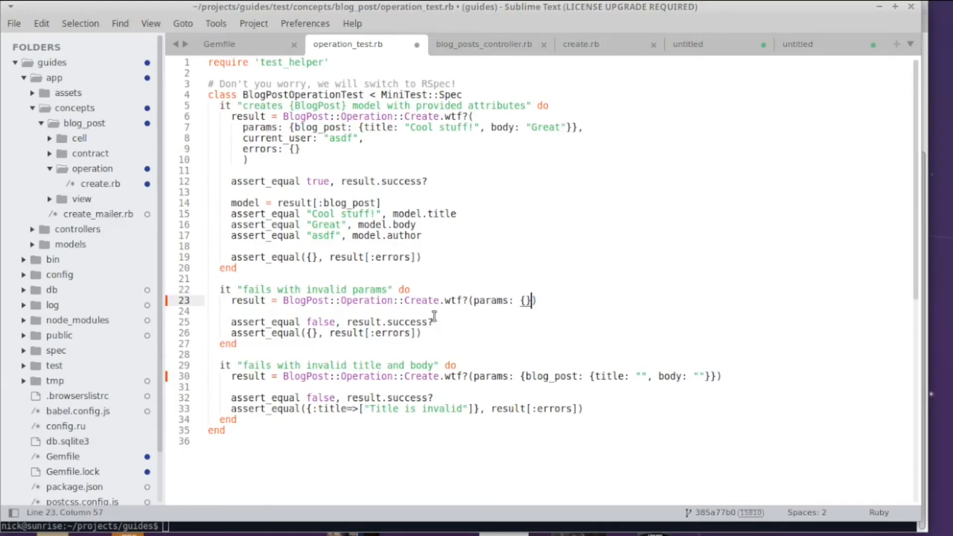
text(.to_h)
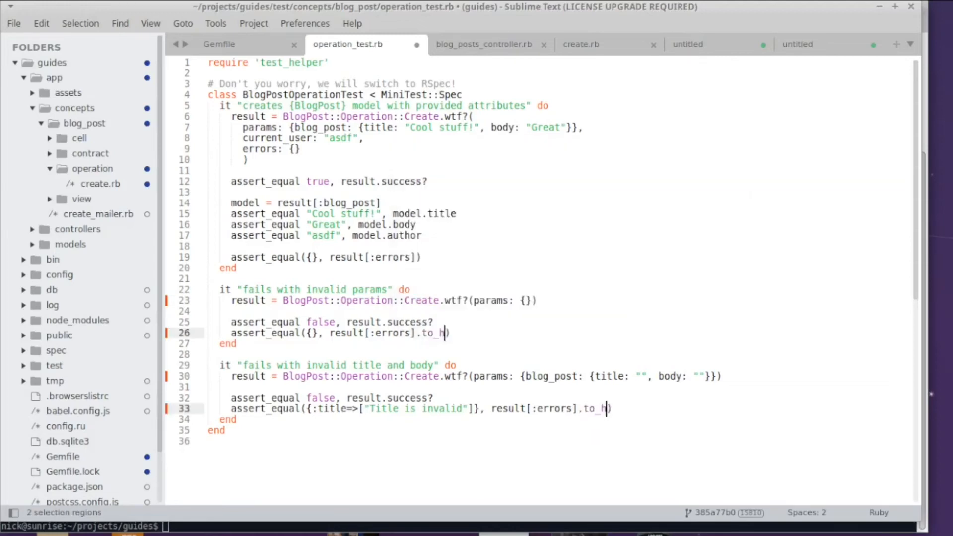
mouse_move(565, 336)
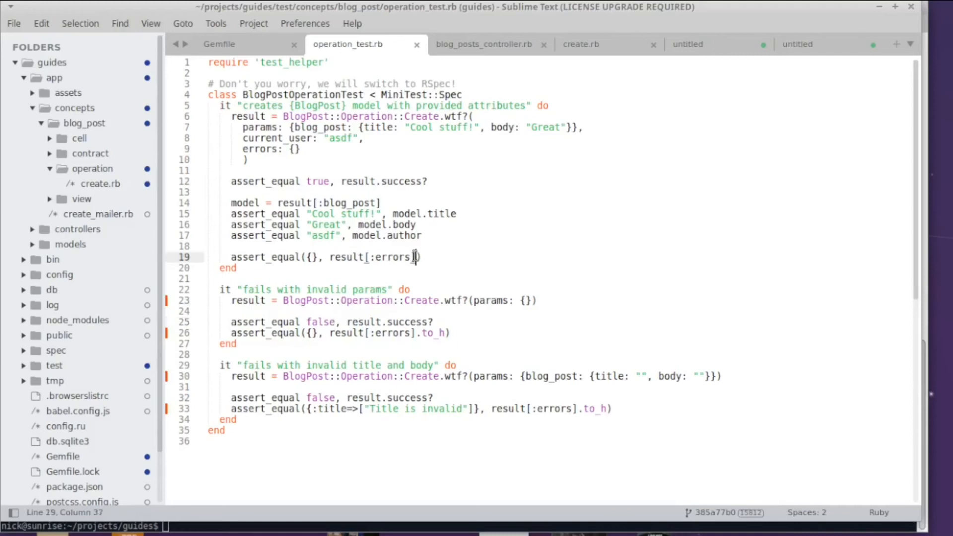
text(.to_h)
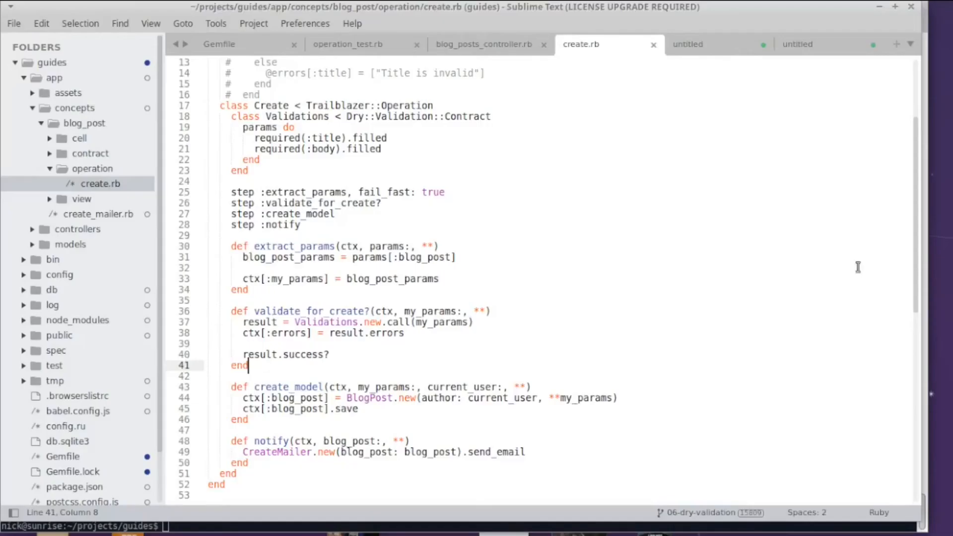
mouse_move(698, 287)
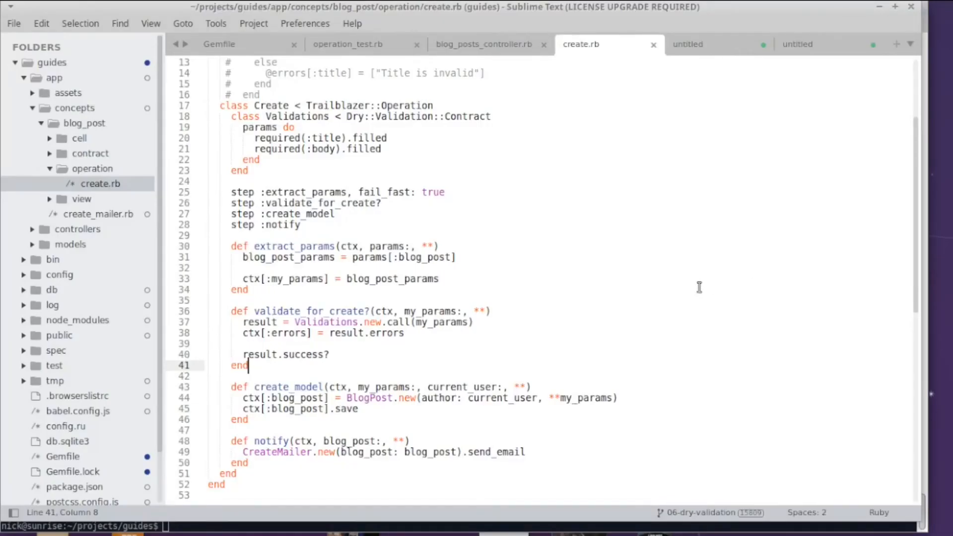
mouse_move(465, 238)
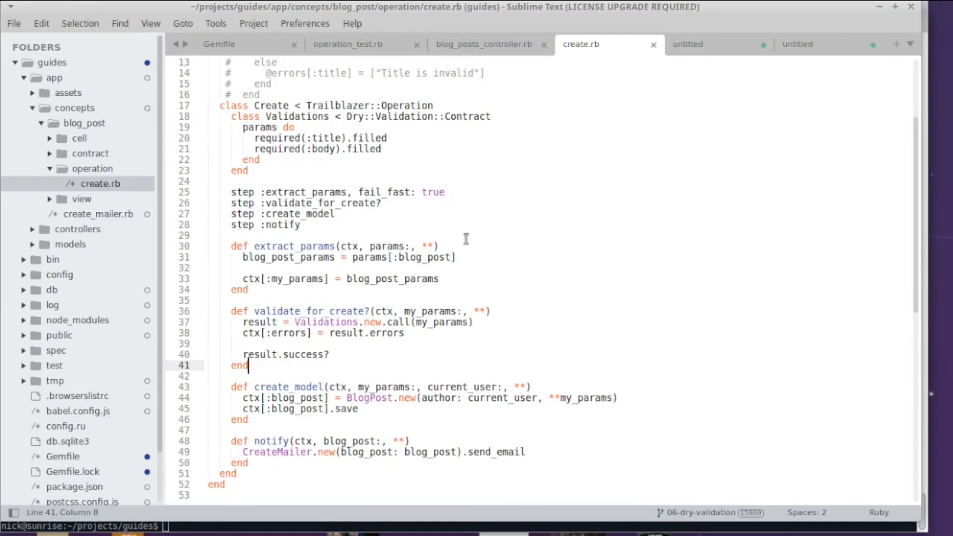
Add gem "trailblazer-macro-contract" on line 18 of the Gemfile.
click(219, 44)
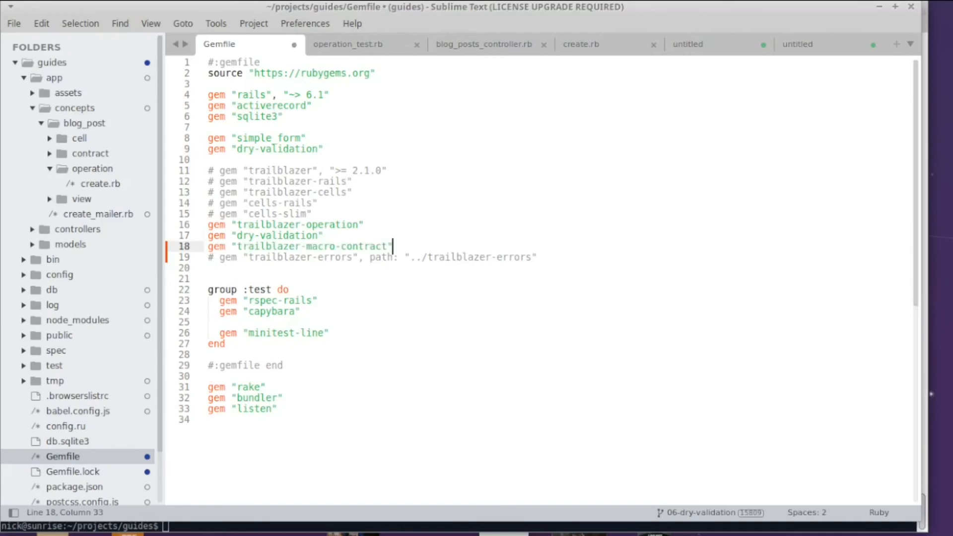
mouse_move(322, 237)
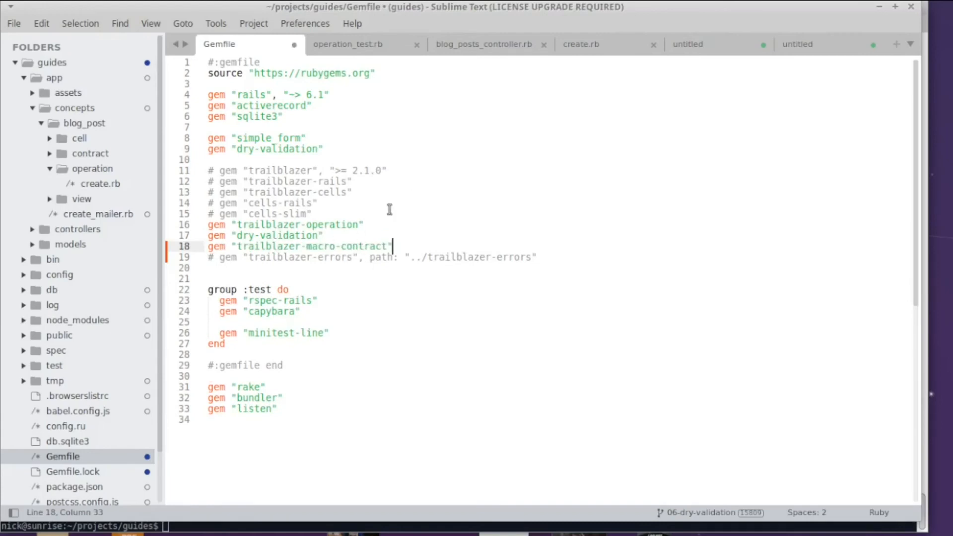
click(580, 44)
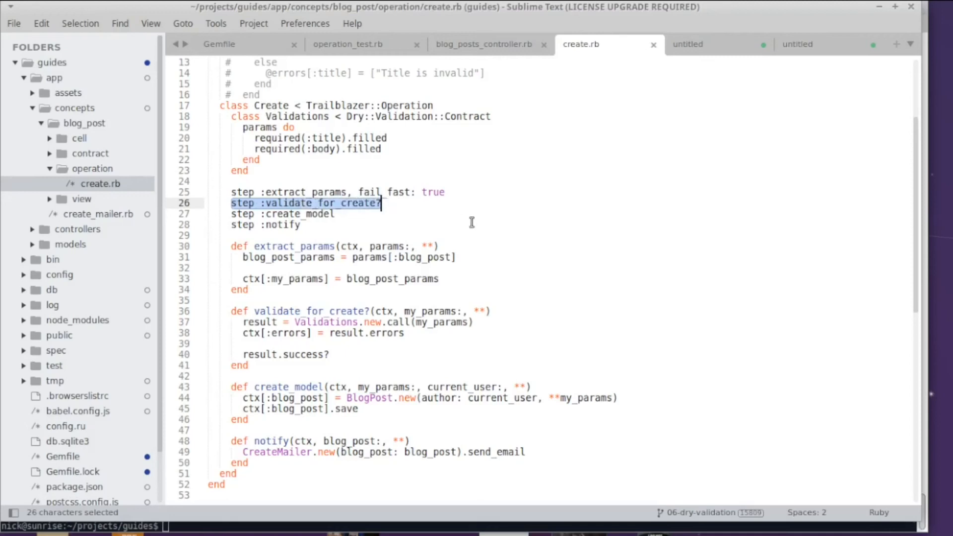
mouse_move(478, 222)
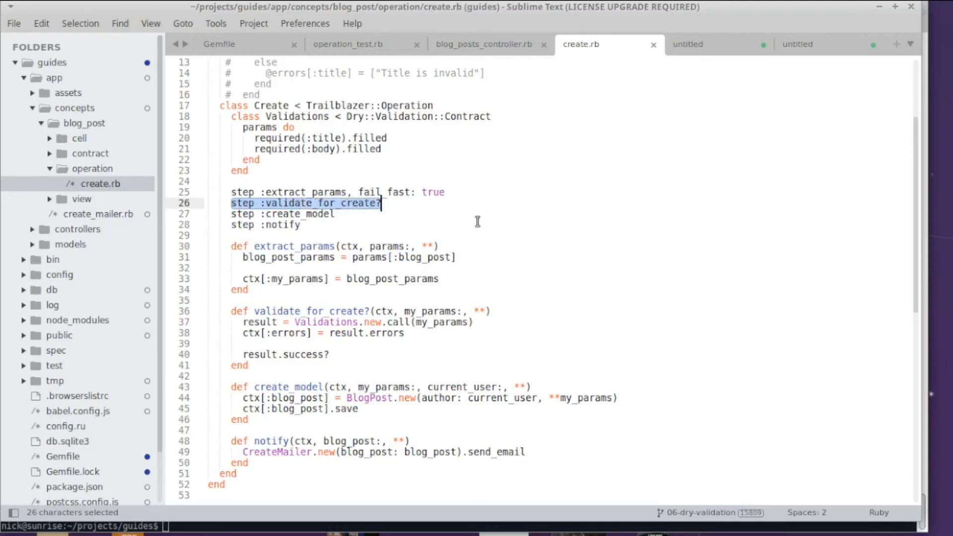
mouse_move(477, 221)
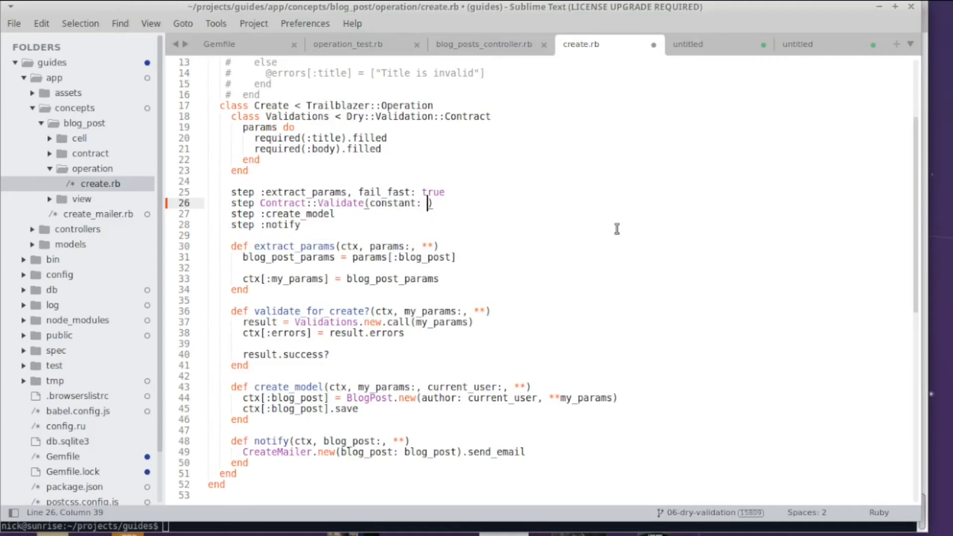
Switch to a Contract::Validate step and delete the validate_for_create? method.
text(VALi)
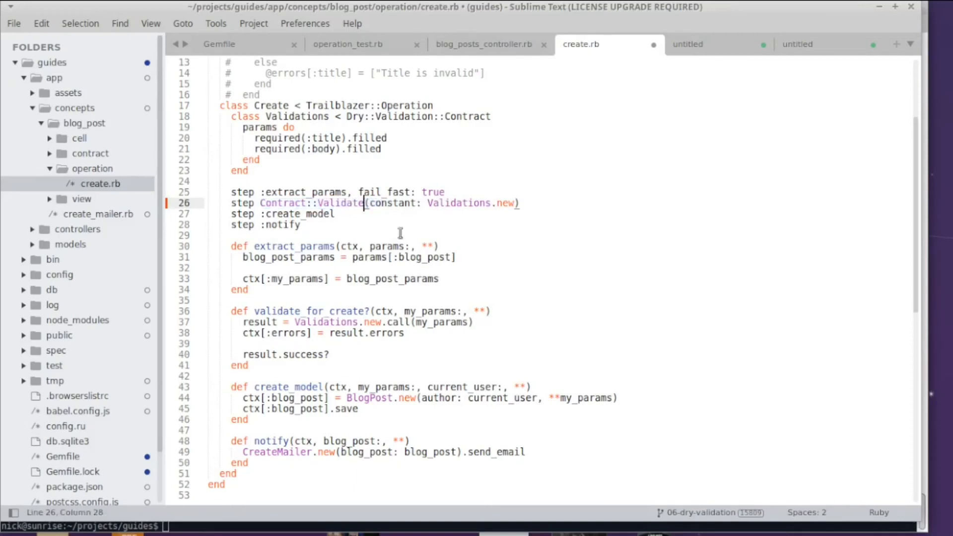
mouse_move(434, 257)
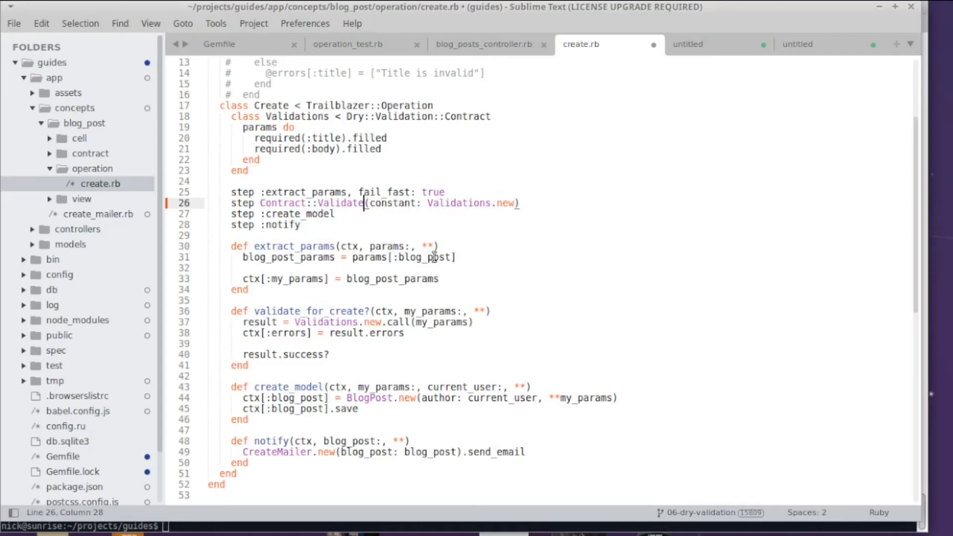
drag(209, 300, 246, 365)
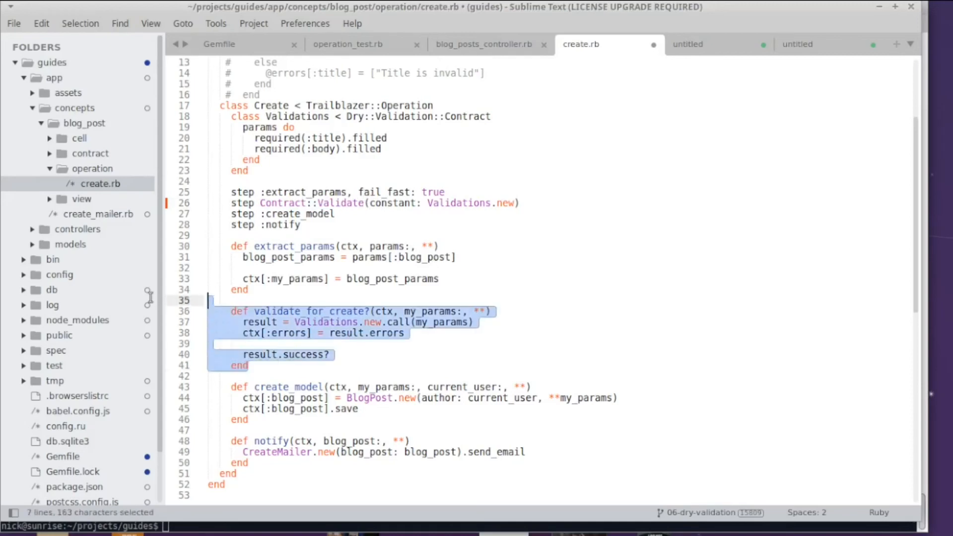
key(Delete)
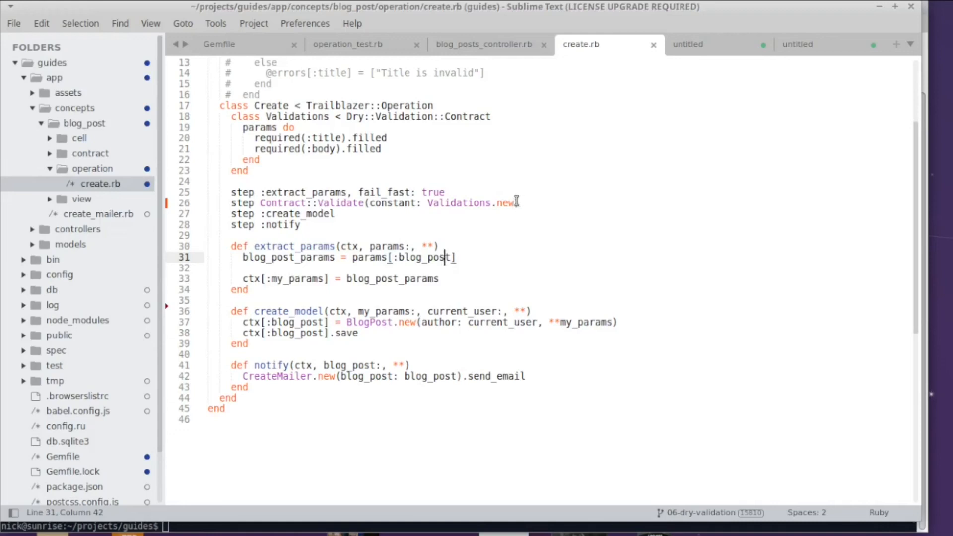
Give the Contract::Validate step the key :blog_post.
text(, key)
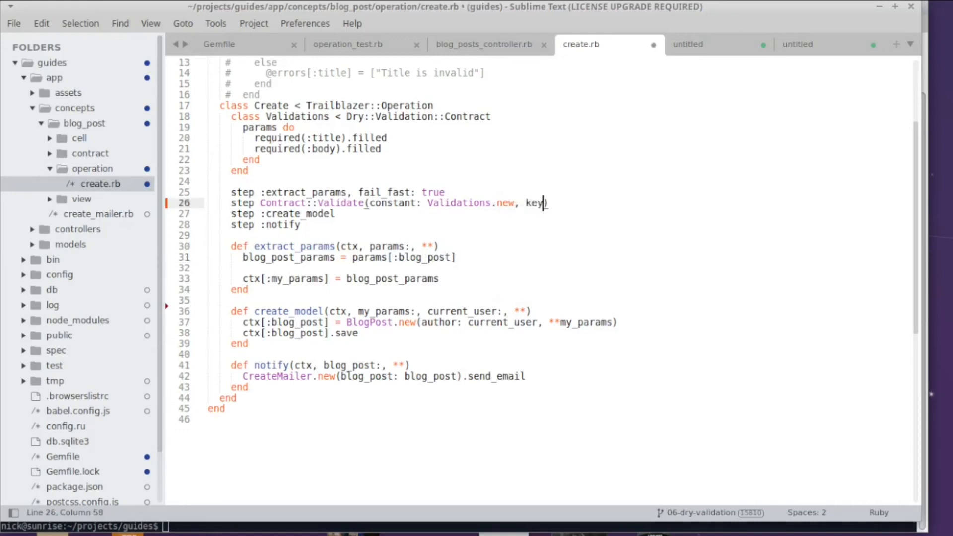
text(: :vb)
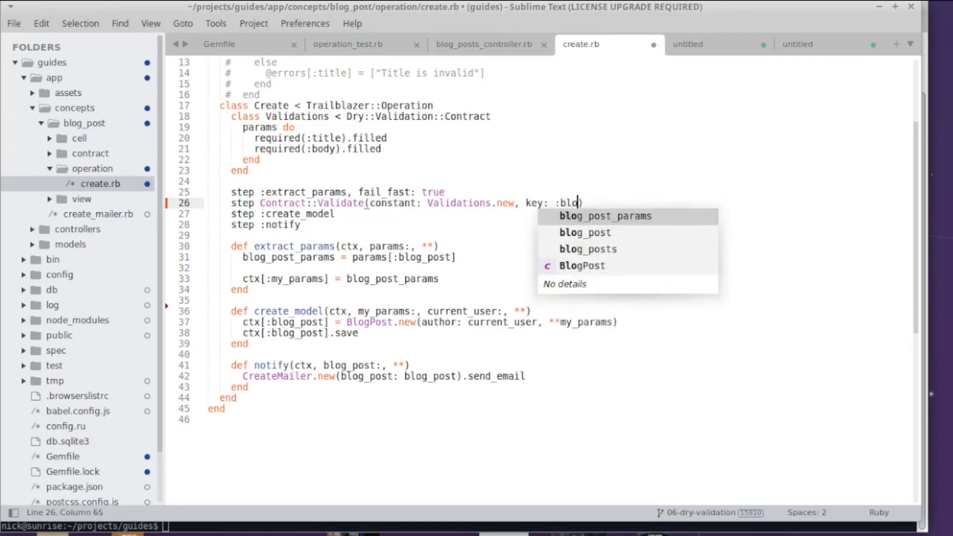
text(g_post)
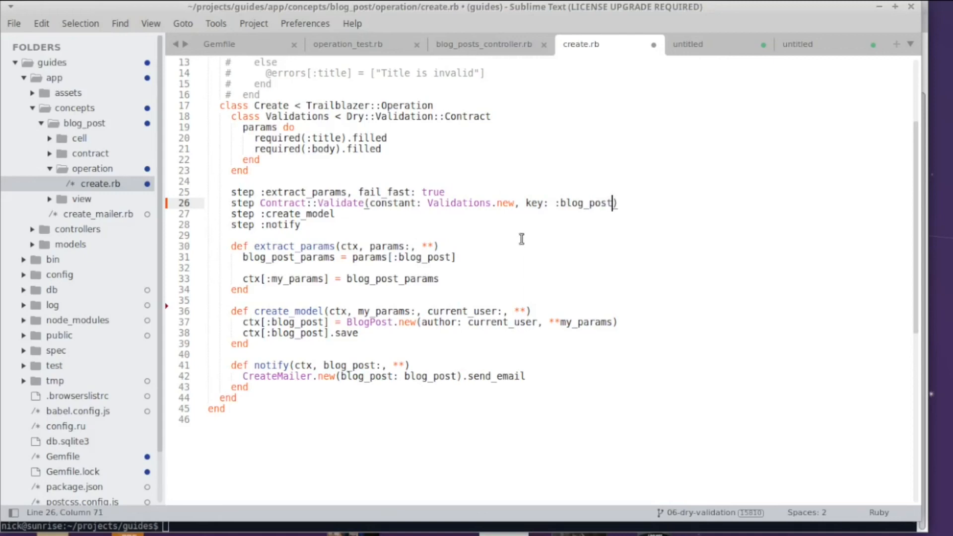
double_click(587, 202)
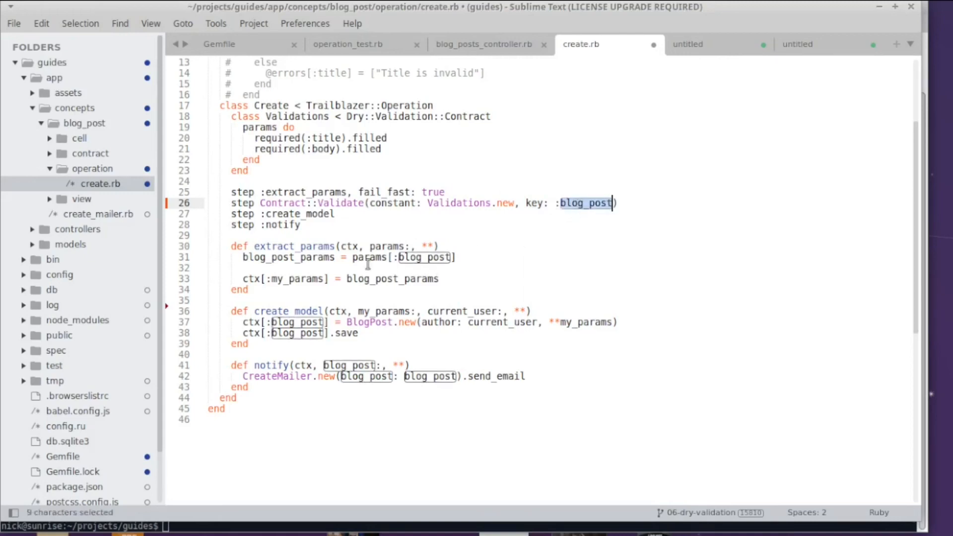
double_click(369, 257)
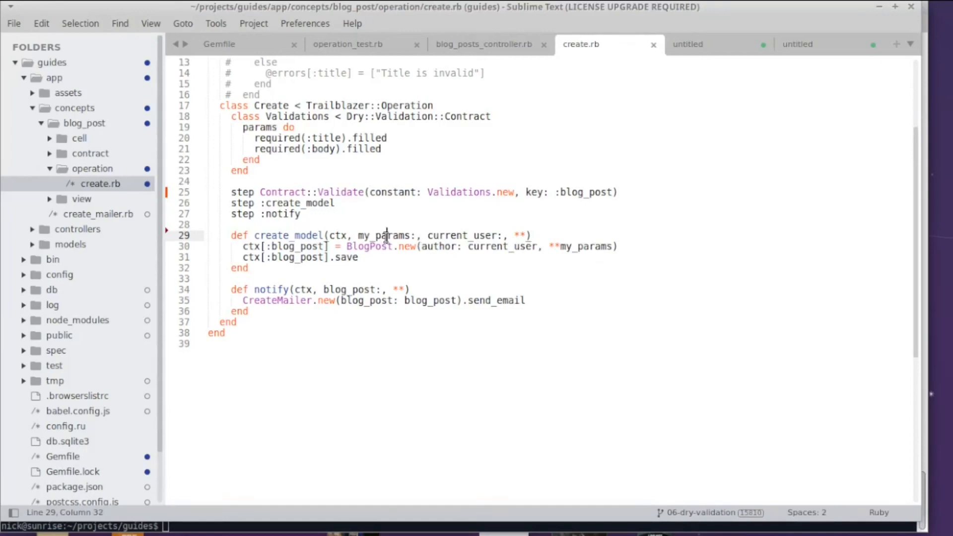
Drop my_params from create_model and build BlogPost from ctx["result.contract.default"].to_h.
double_click(388, 235)
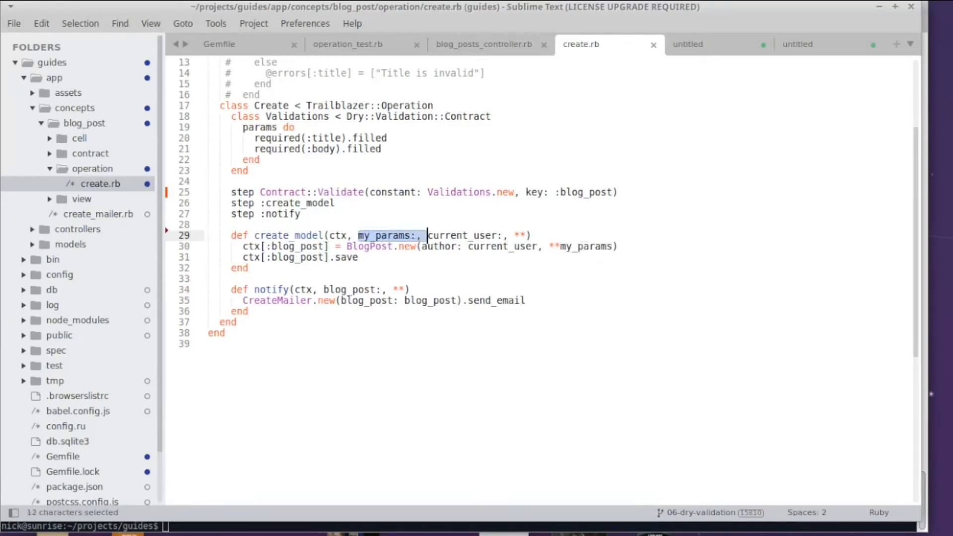
key(Delete)
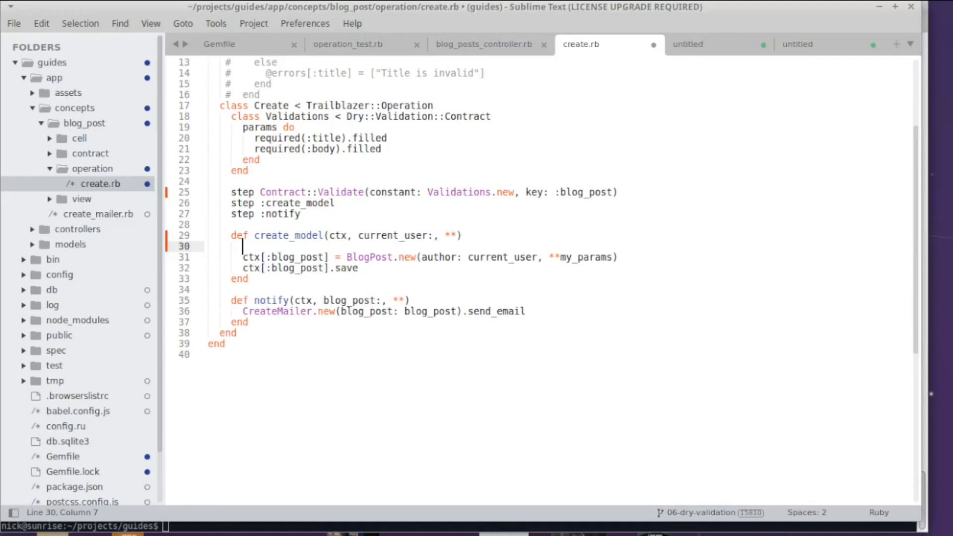
text(ctx["result.contract.default"].to_h)
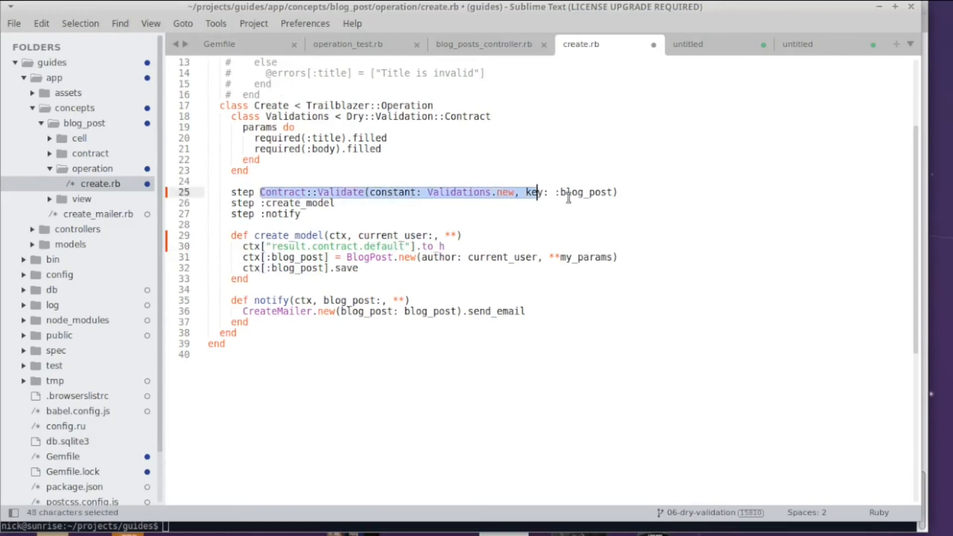
click(243, 247)
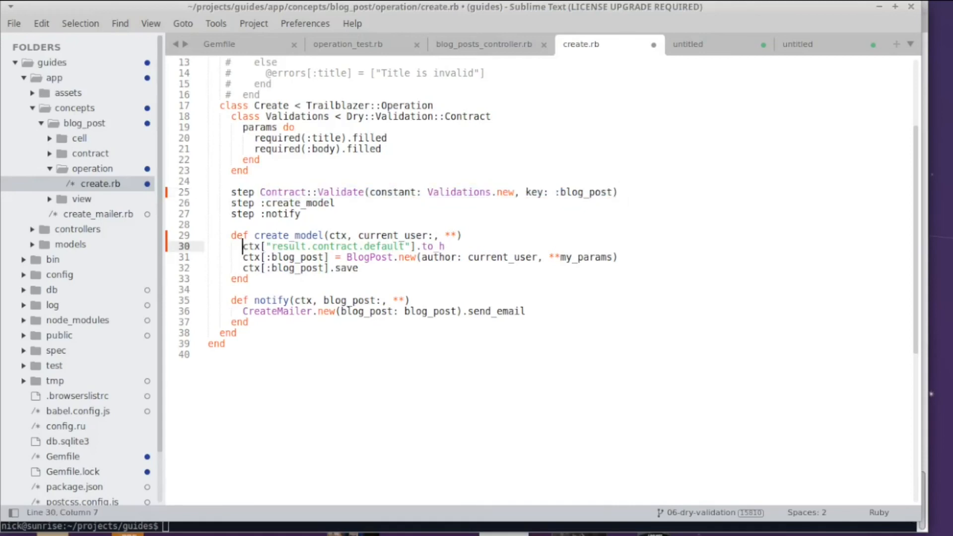
text(raise)
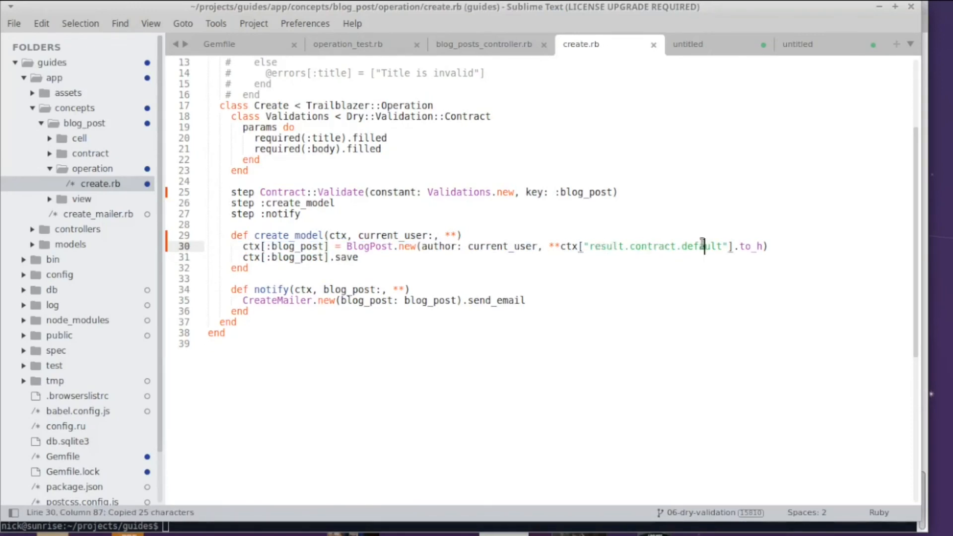
click(347, 43)
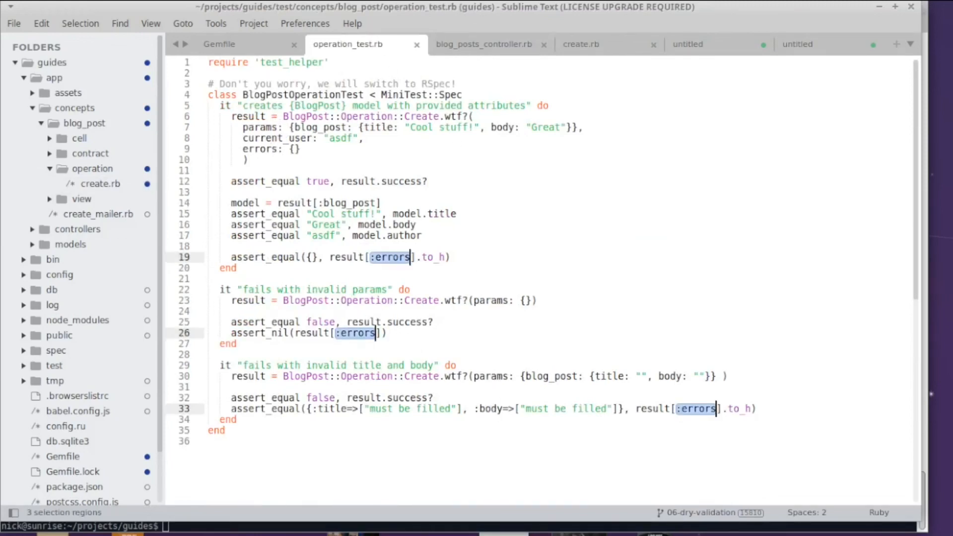
Change the three test assertions to read result["result.contract.default"].errors instead of result[:errors].
text("result.contract.default")
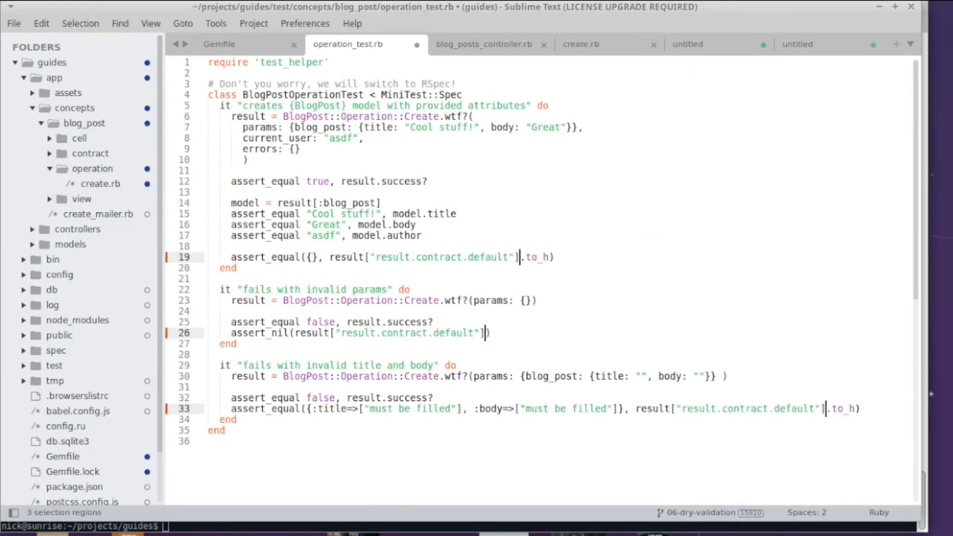
text(errors.)
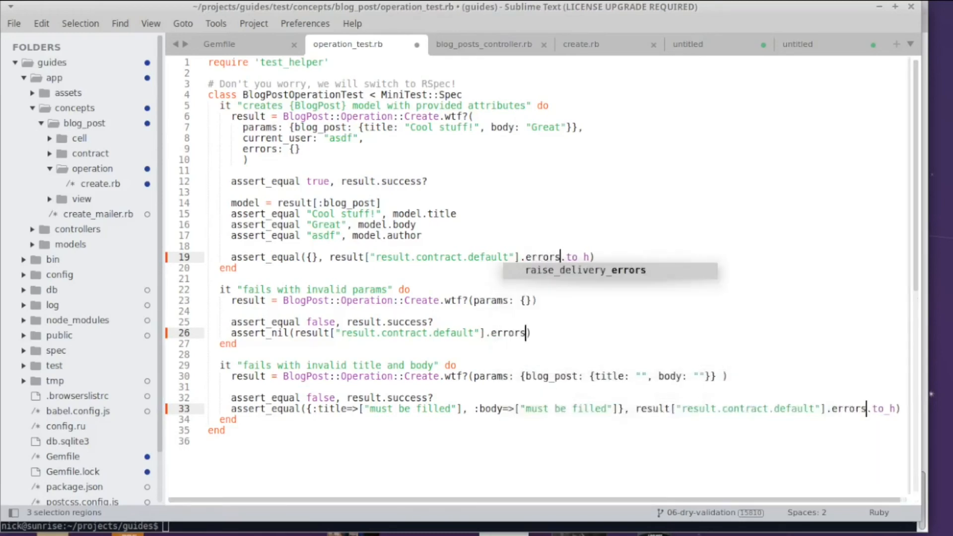